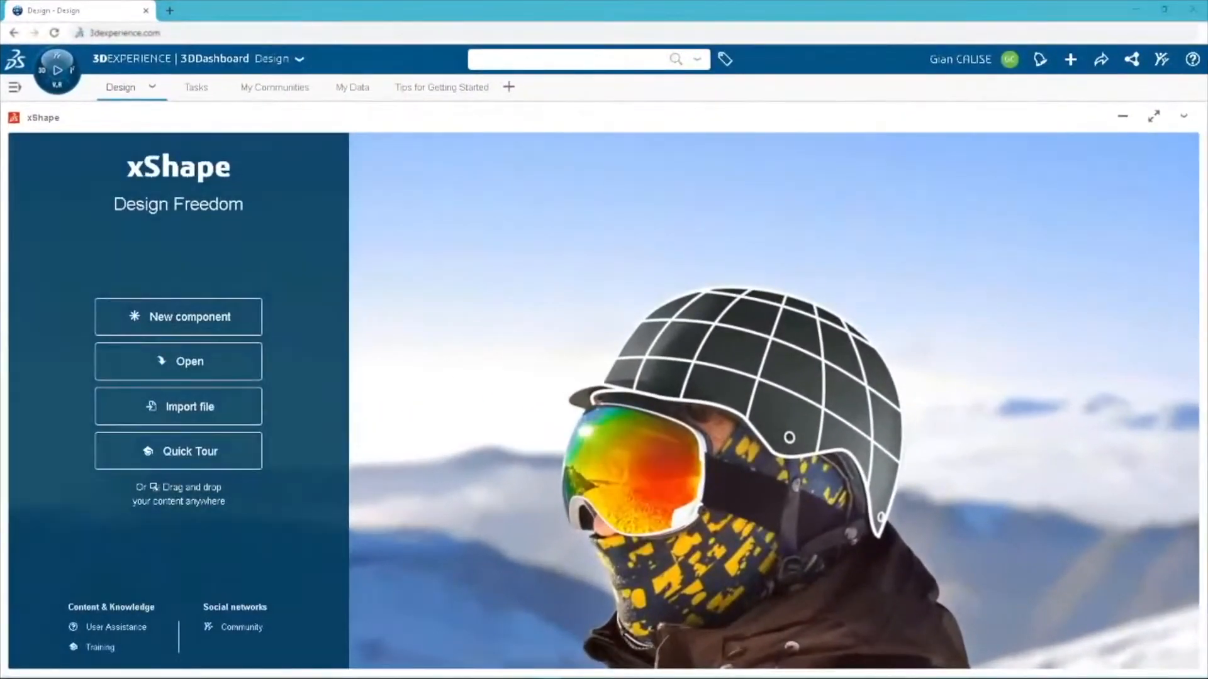
Add a new component named 'Trimmer Enclosure' and view the Assemble Trimmer Mechanism task details.
{"action": "left_click", "coordinate": [178, 316]}
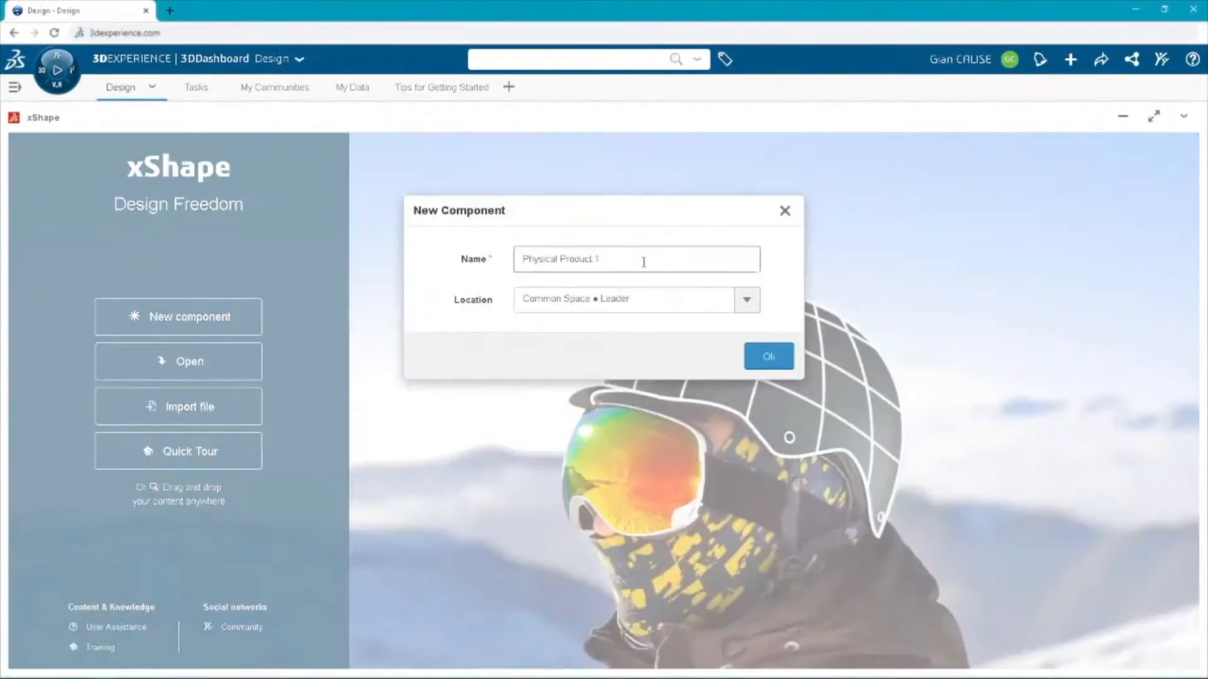
{"action": "type", "text": "Trimmer En"}
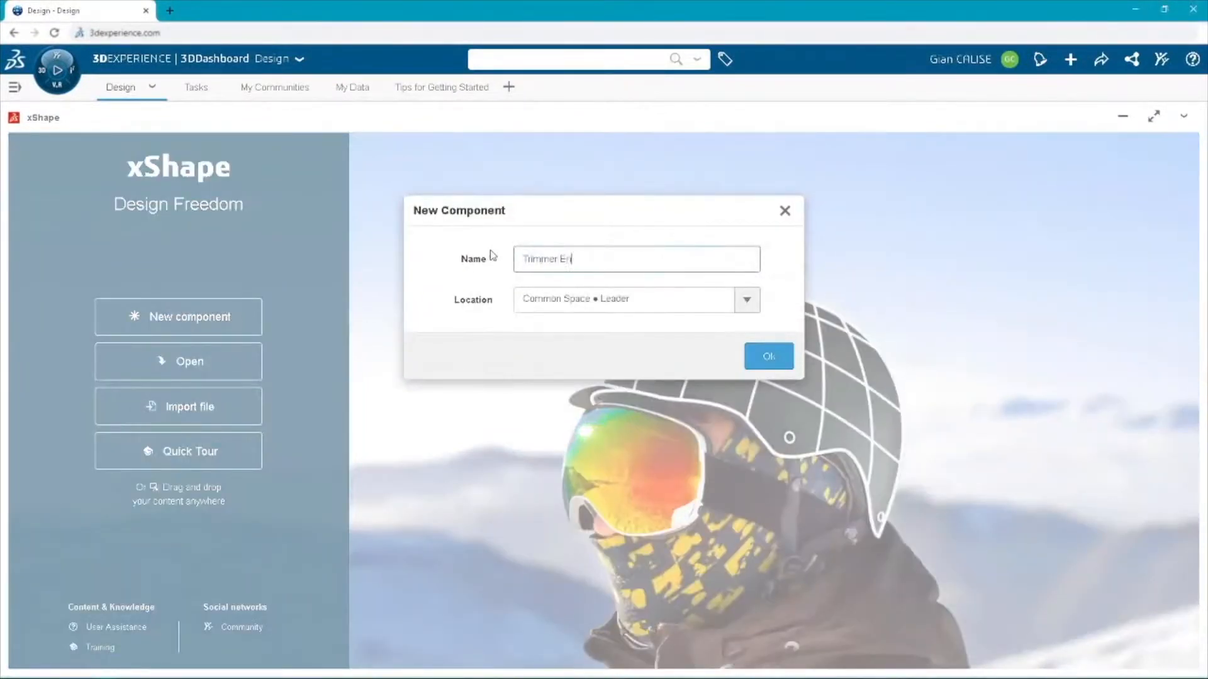
{"action": "type", "text": "closure"}
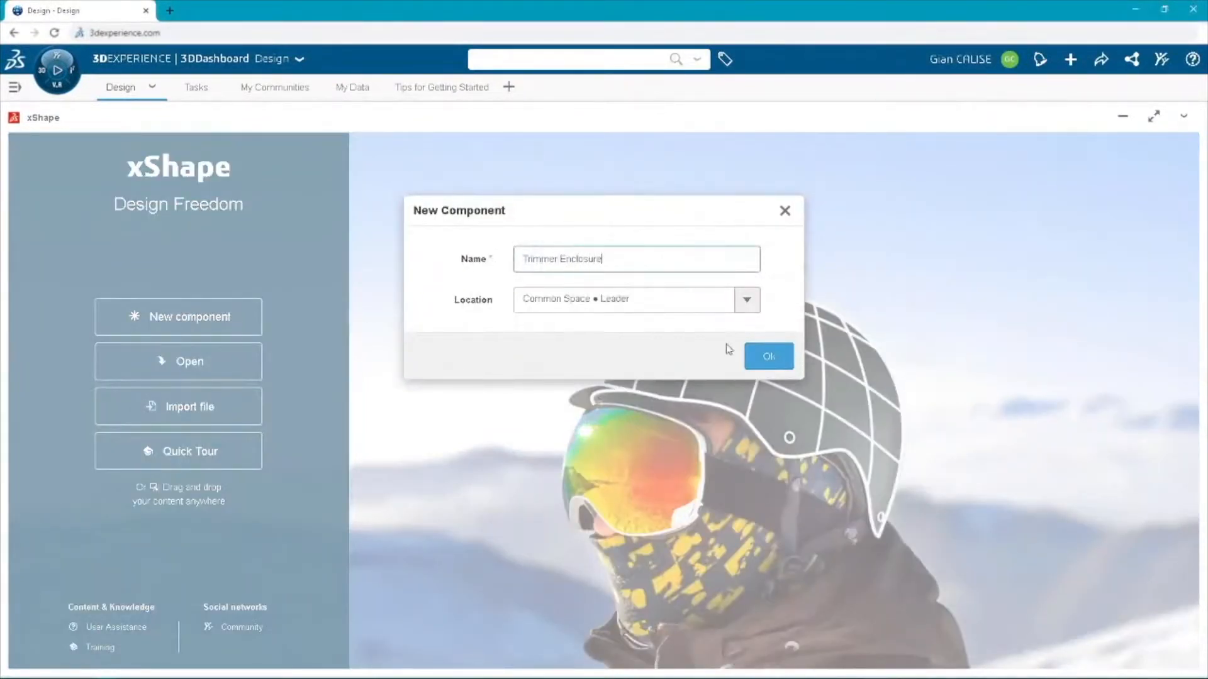
{"action": "left_click", "coordinate": [768, 356]}
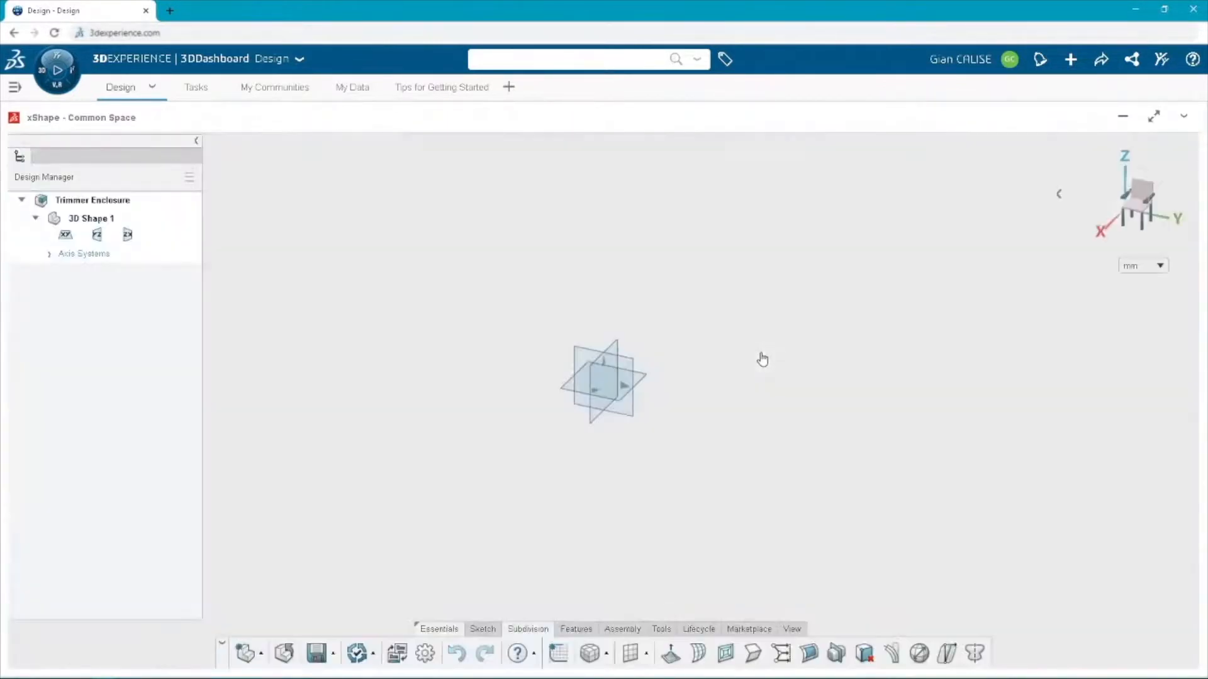
{"action": "left_click", "coordinate": [175, 87]}
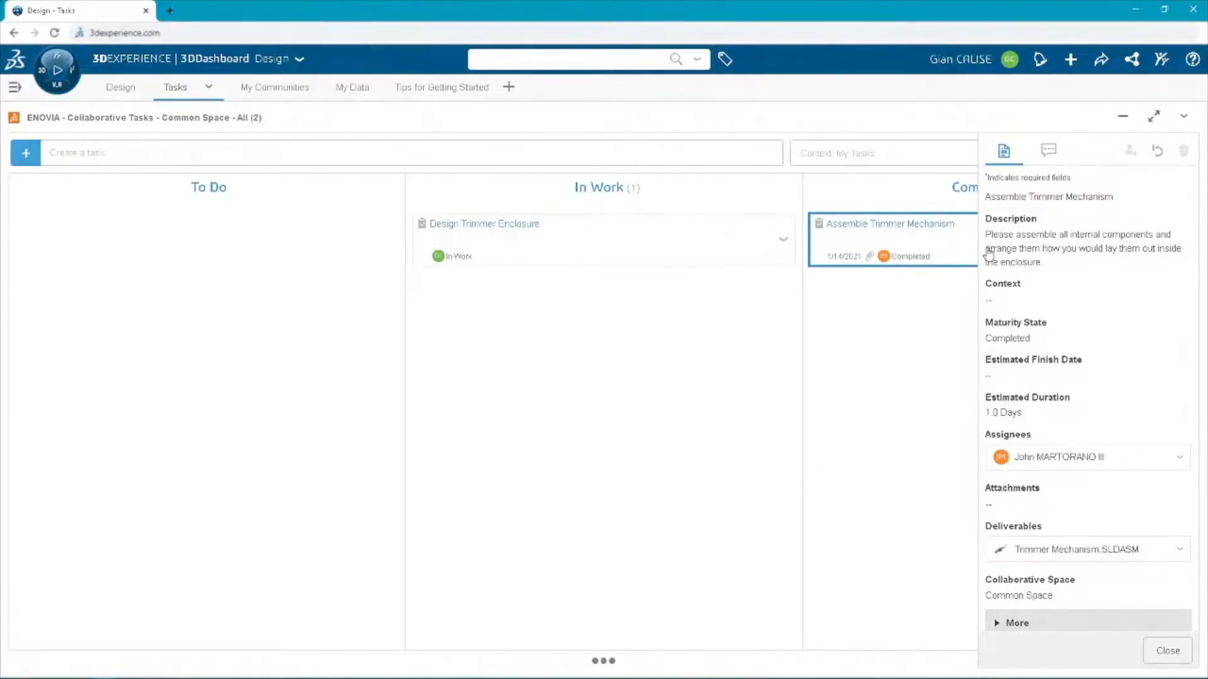
Insert the Assemble Trimmer Mechanism deliverable, with motor, shaft, blades and screws, into the enclosure.
{"action": "left_click", "coordinate": [1078, 549]}
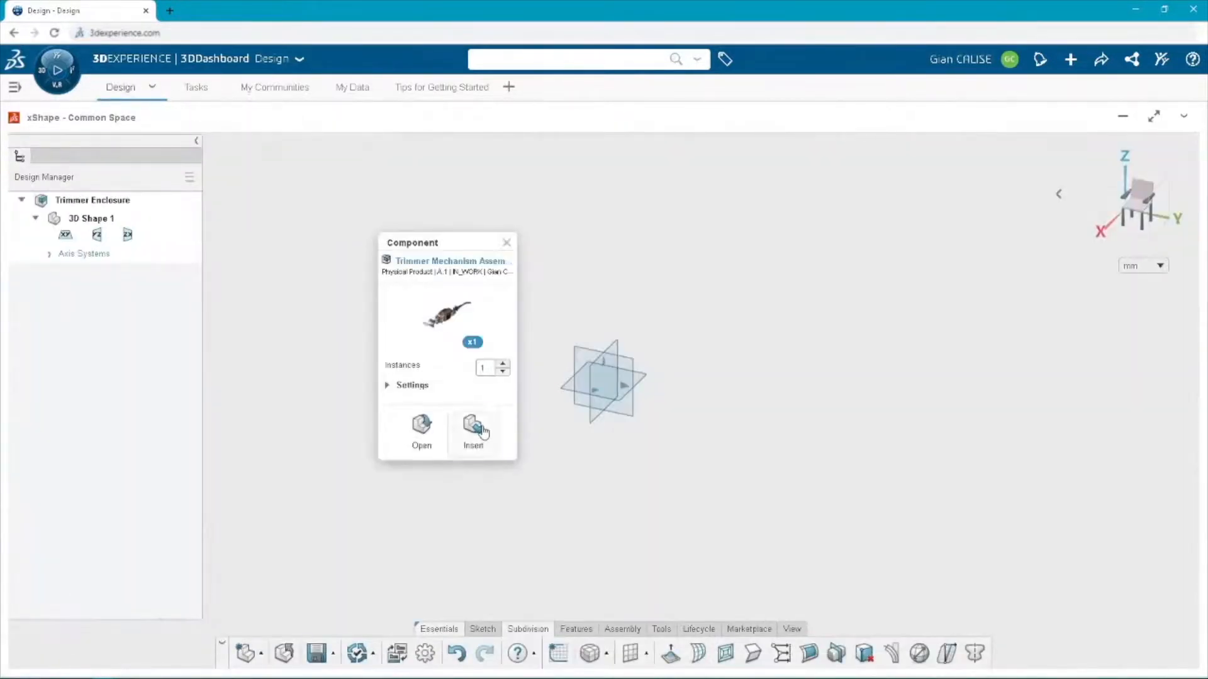
{"action": "left_click", "coordinate": [473, 429]}
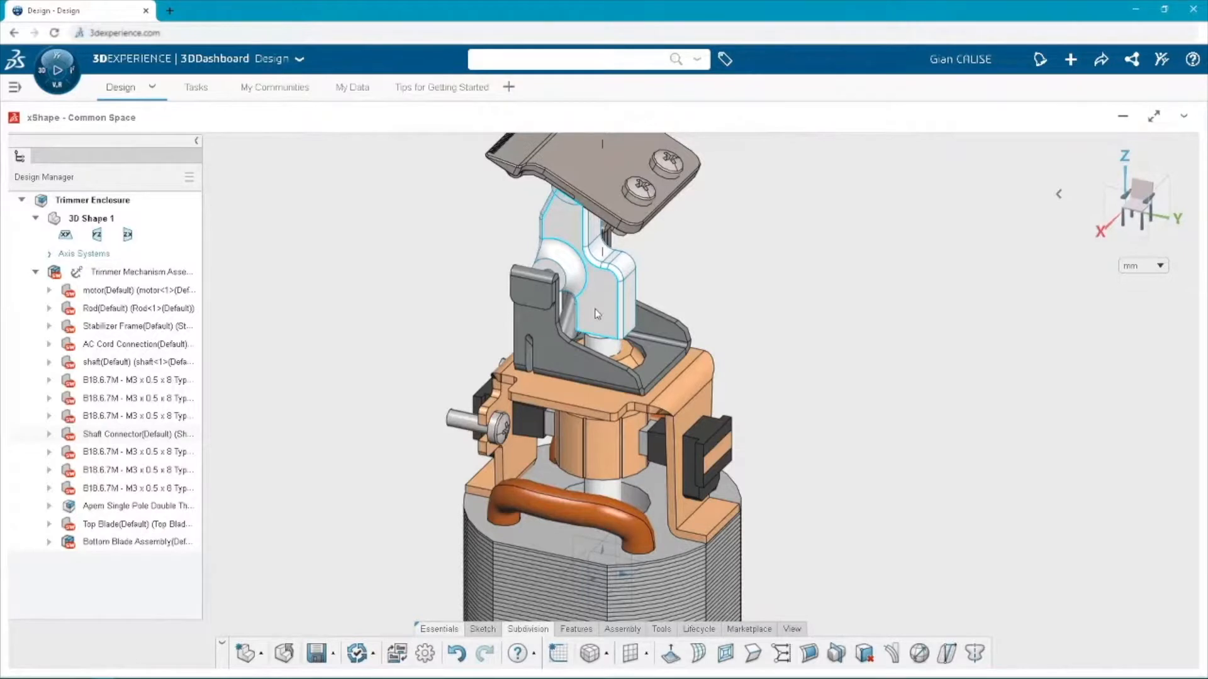
Generate and resolve exact-geometry derived output for the Shaft Connector part.
{"action": "left_click", "coordinate": [601, 309]}
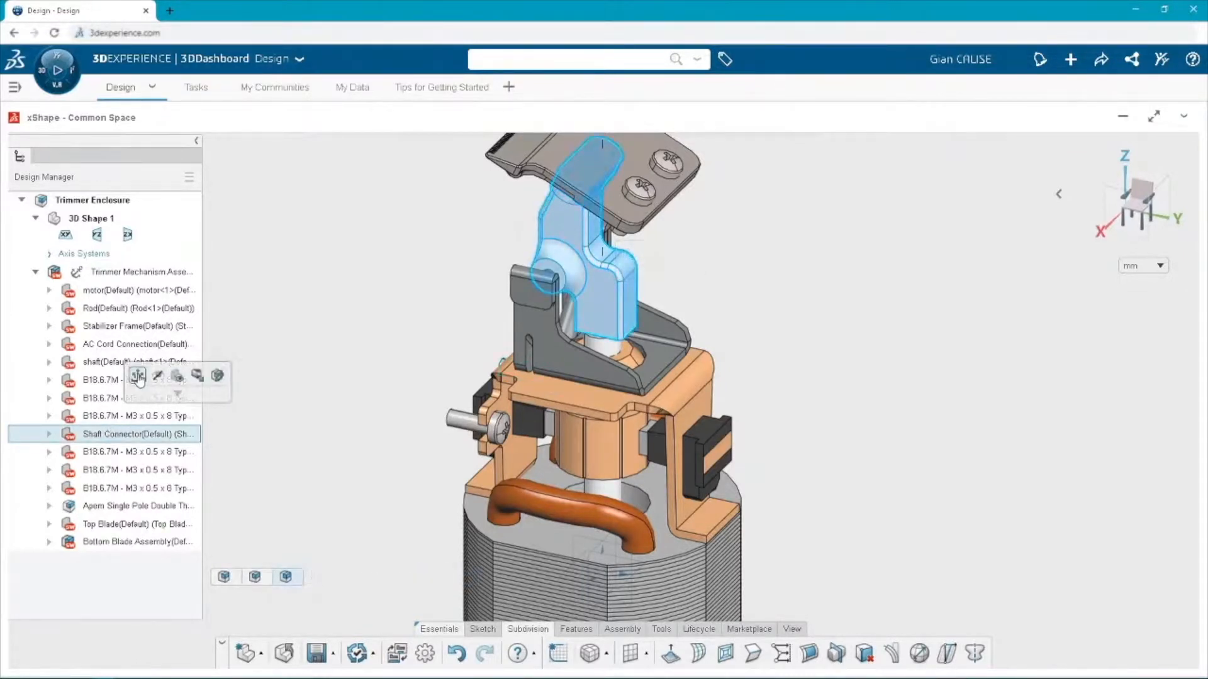
{"action": "left_click", "coordinate": [137, 376]}
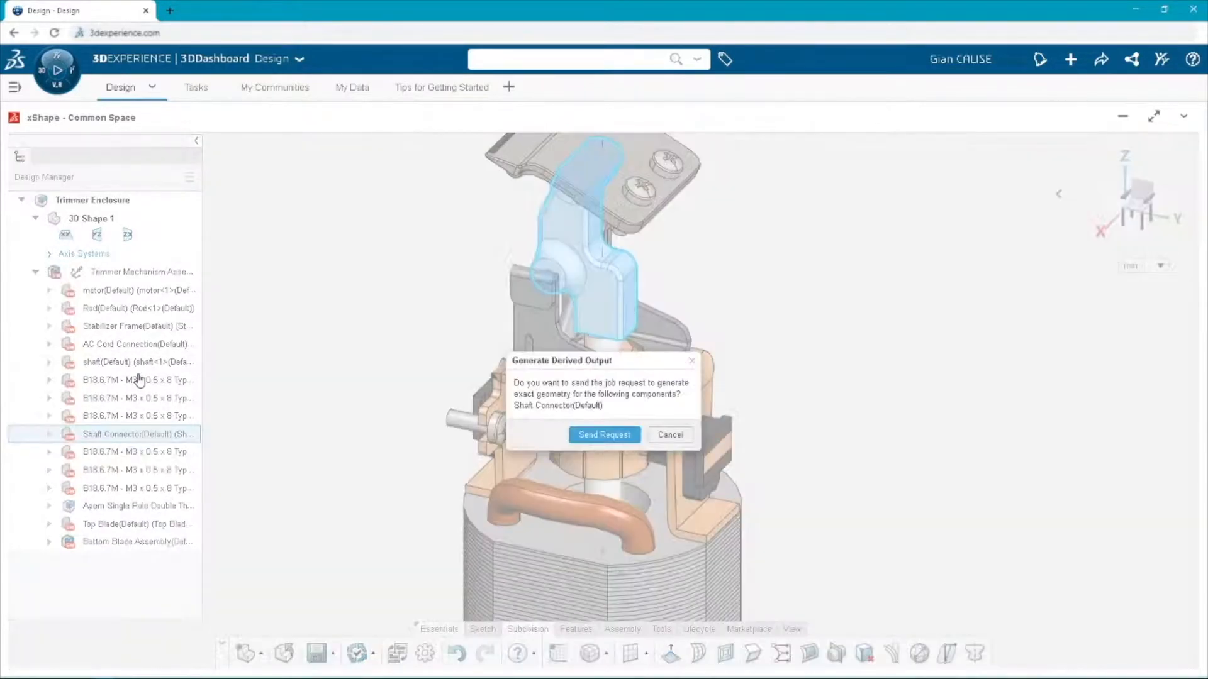
{"action": "left_click", "coordinate": [603, 435]}
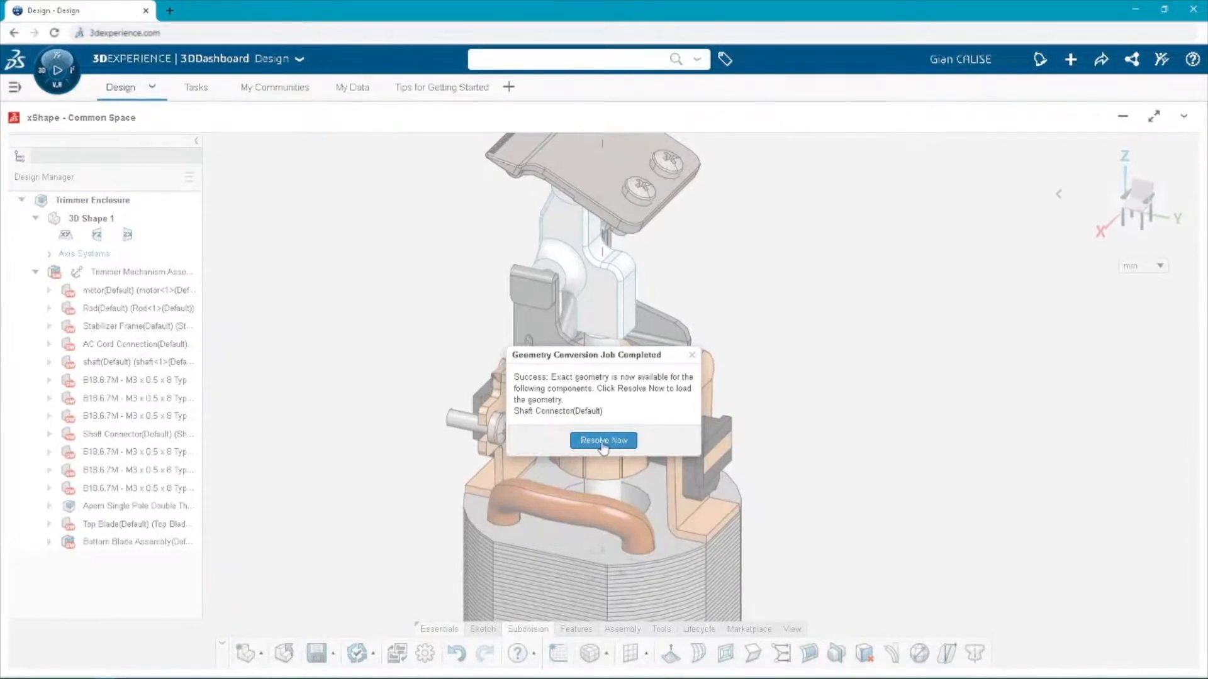
{"action": "left_click", "coordinate": [603, 440]}
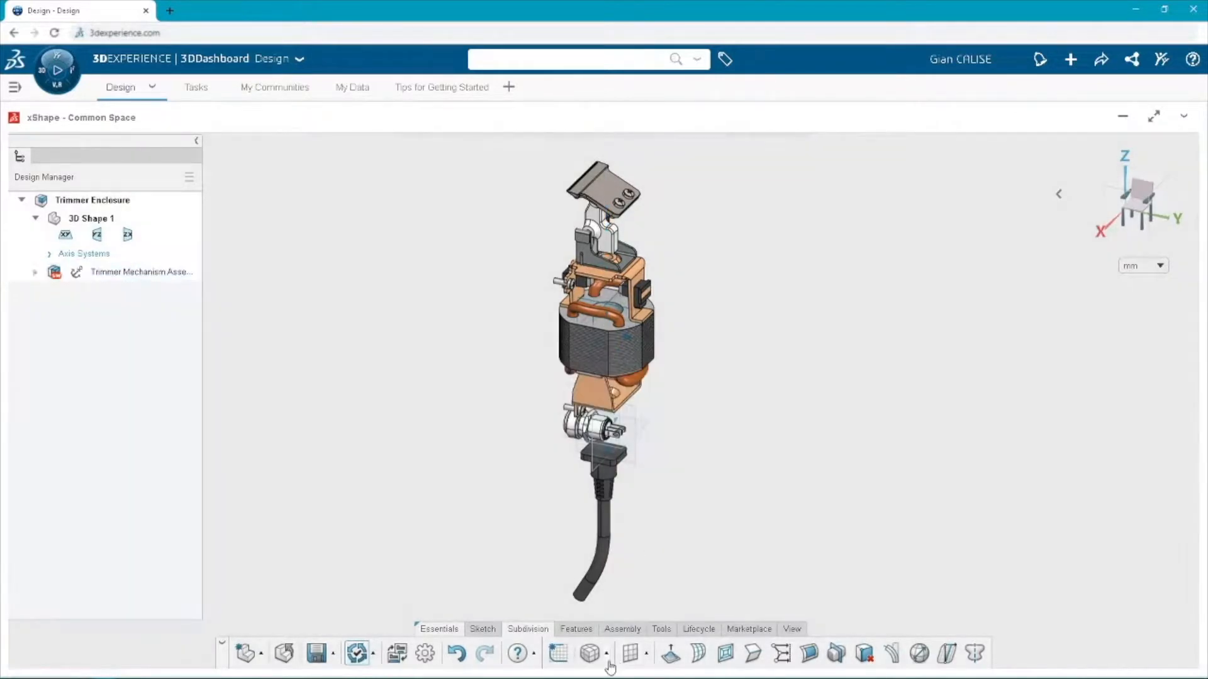
Add a midplane Box primitive at scale 80 around the mechanism, with 4 subdivisions in one direction.
{"action": "left_click", "coordinate": [606, 654]}
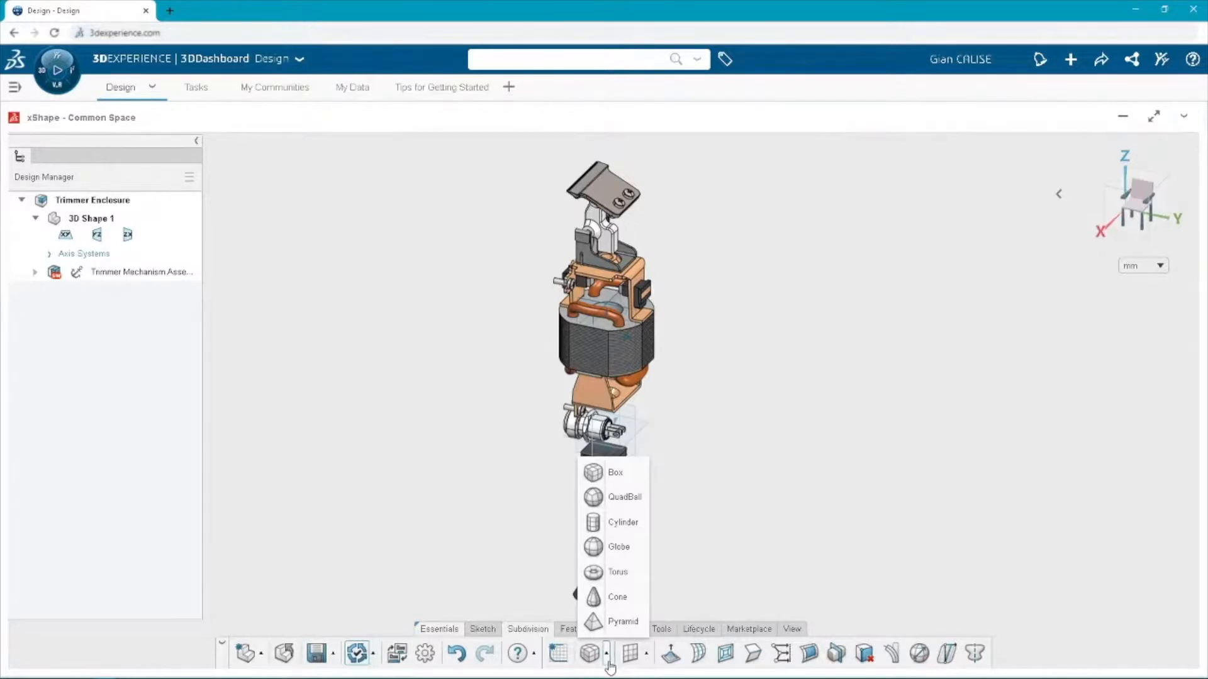
{"action": "mouse_move", "coordinate": [593, 522]}
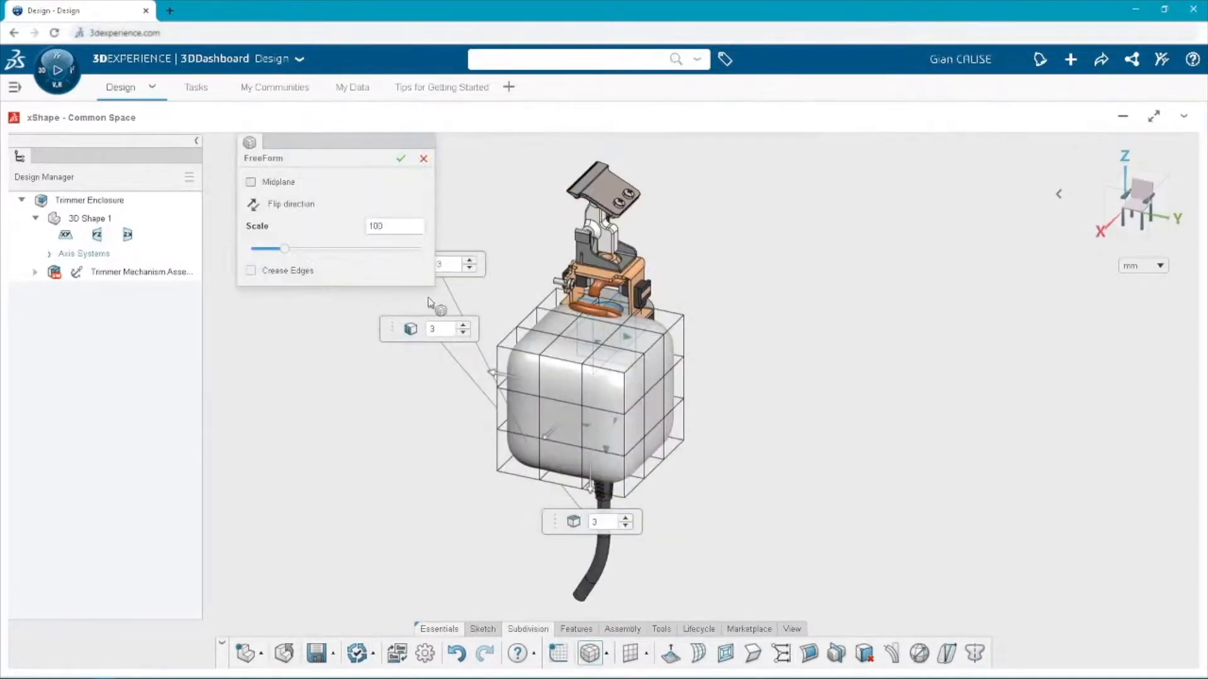
{"action": "left_click", "coordinate": [251, 182]}
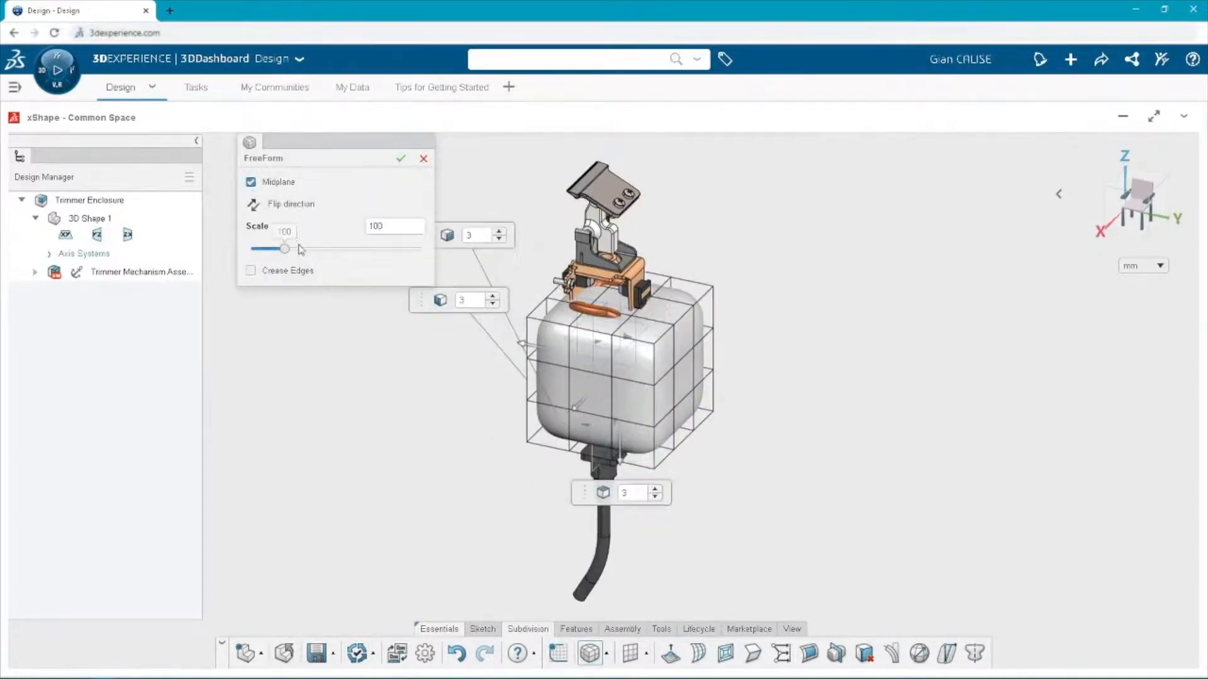
{"action": "left_click_drag", "start_coordinate": [285, 248], "coordinate": [277, 248]}
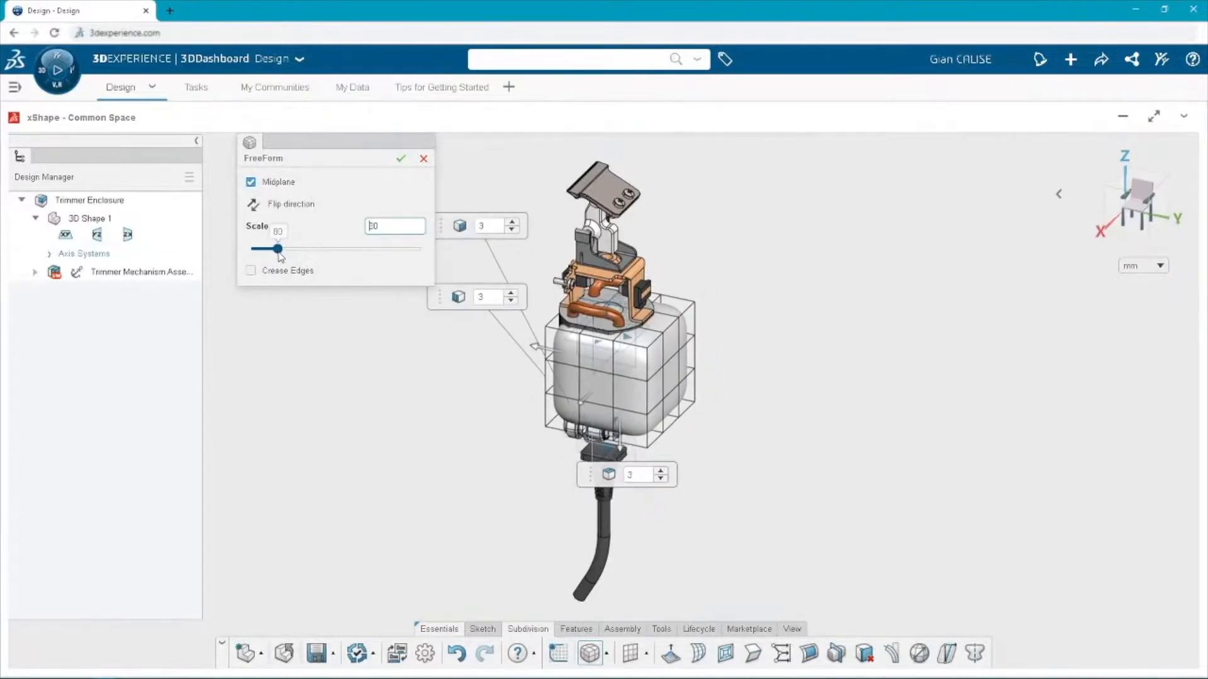
{"action": "left_click_drag", "start_coordinate": [289, 248], "coordinate": [275, 247]}
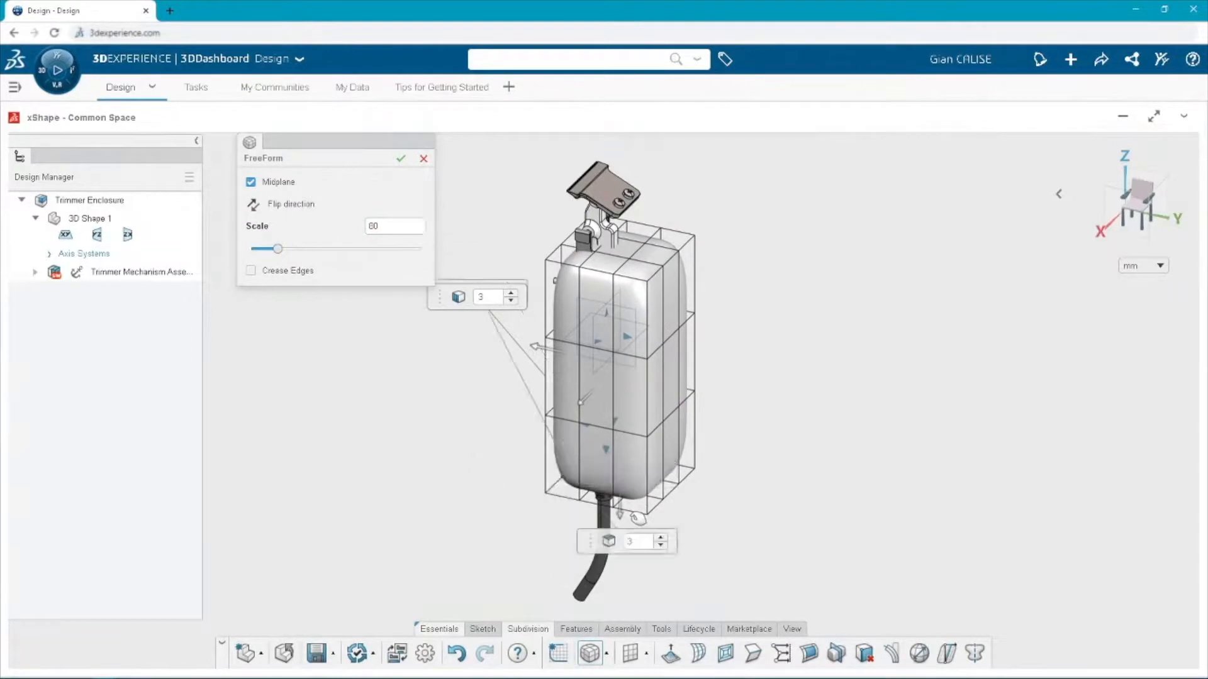
{"action": "mouse_move", "coordinate": [741, 469]}
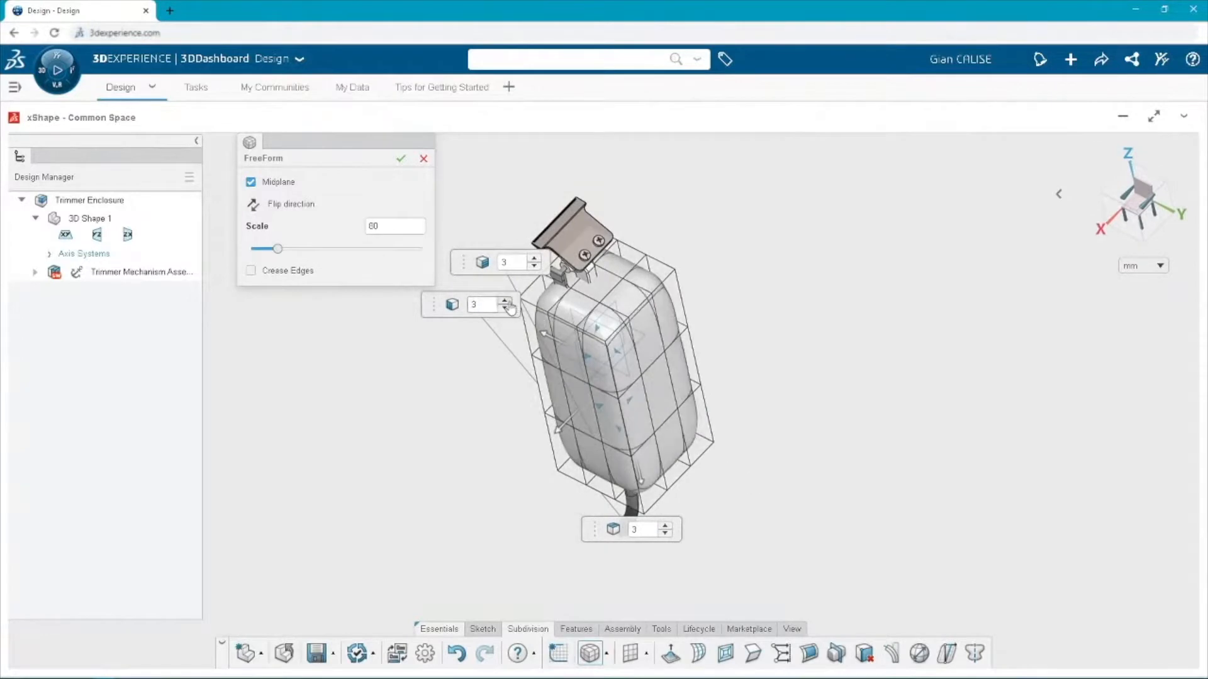
{"action": "left_click", "coordinate": [506, 308]}
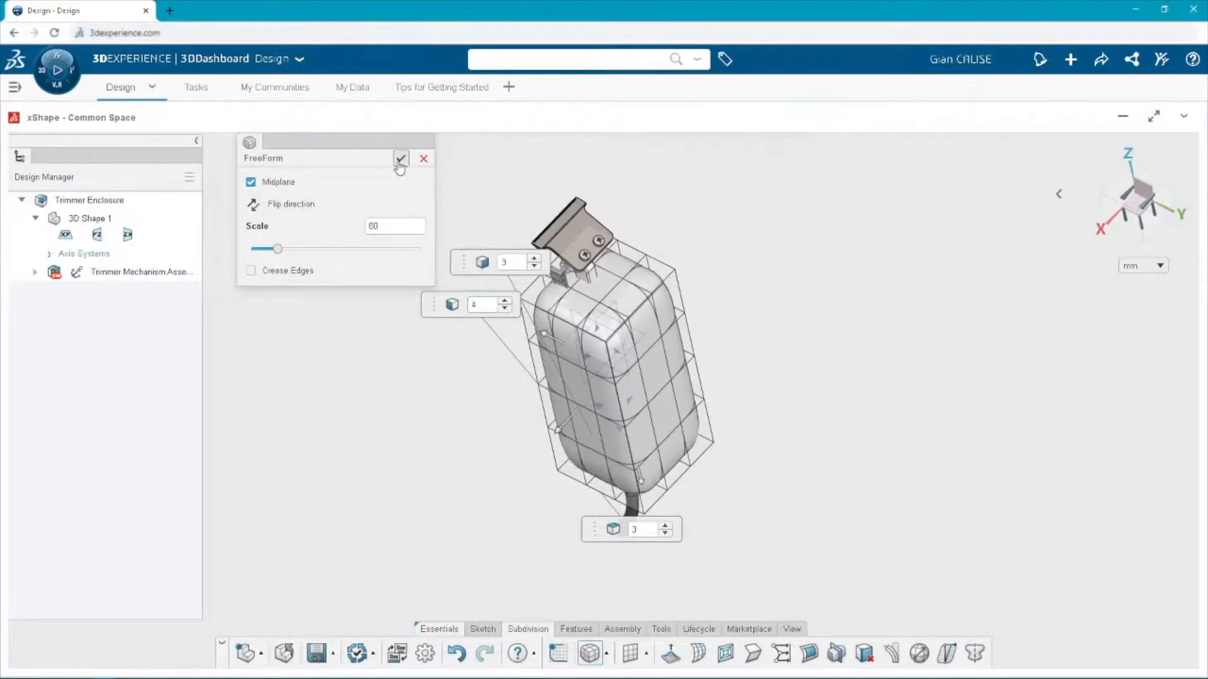
Validate the subdivision box, clear the vertex selection, and switch the display to X-ray.
{"action": "left_click", "coordinate": [400, 159]}
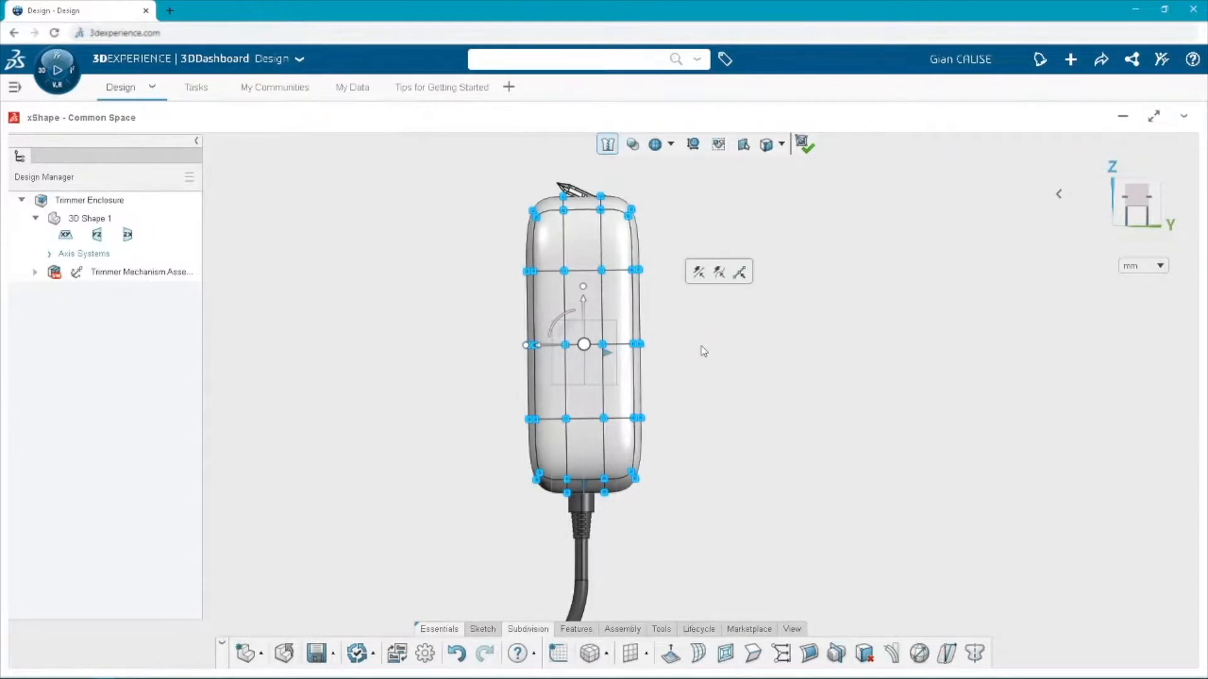
{"action": "left_click", "coordinate": [691, 341]}
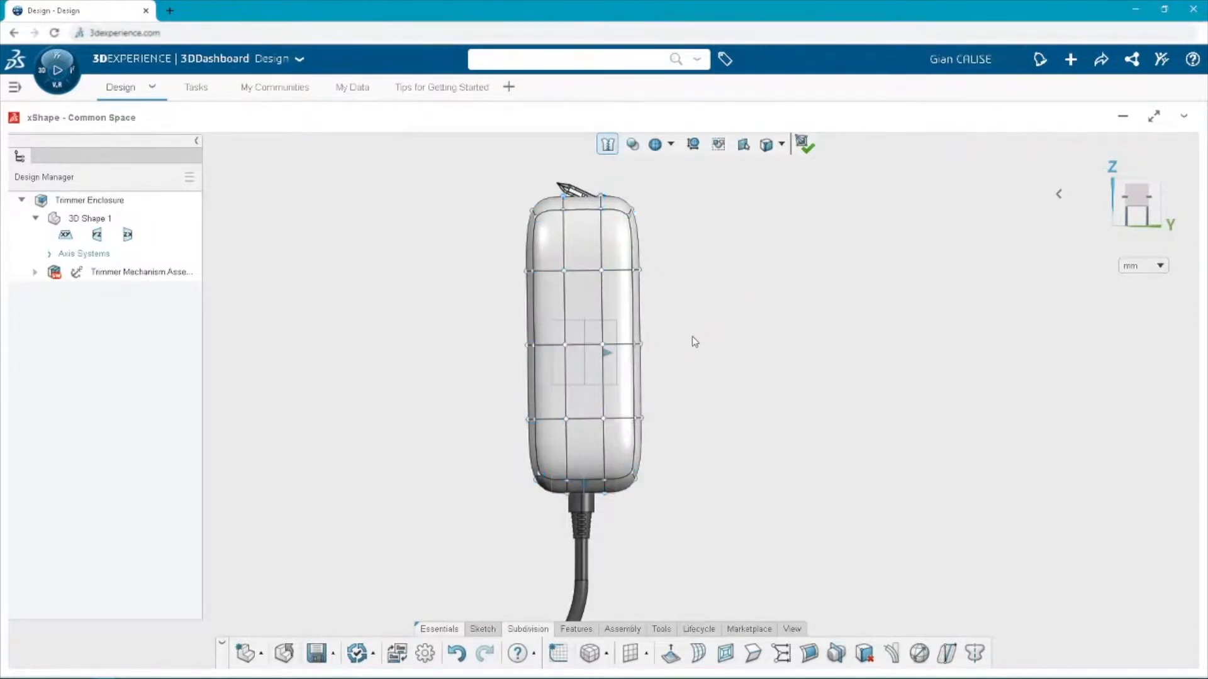
{"action": "left_click", "coordinate": [632, 144]}
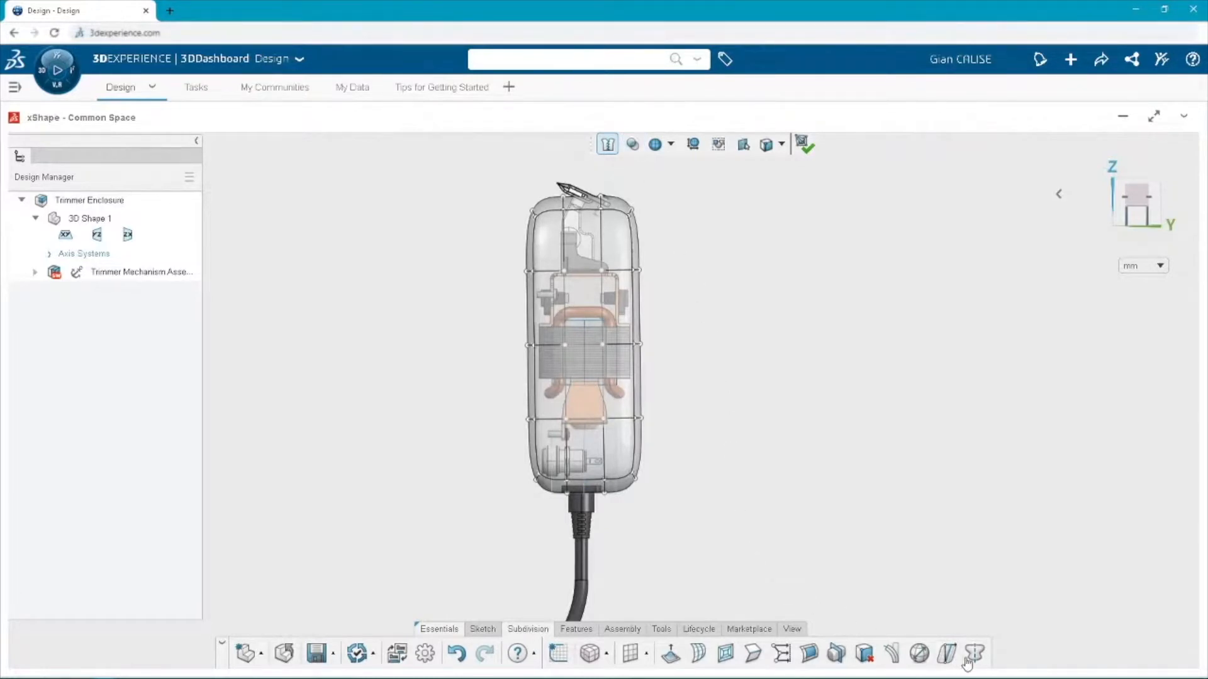
Apply Symmetry about the YZ plane and rotate the view with the compass.
{"action": "left_click", "coordinate": [975, 654]}
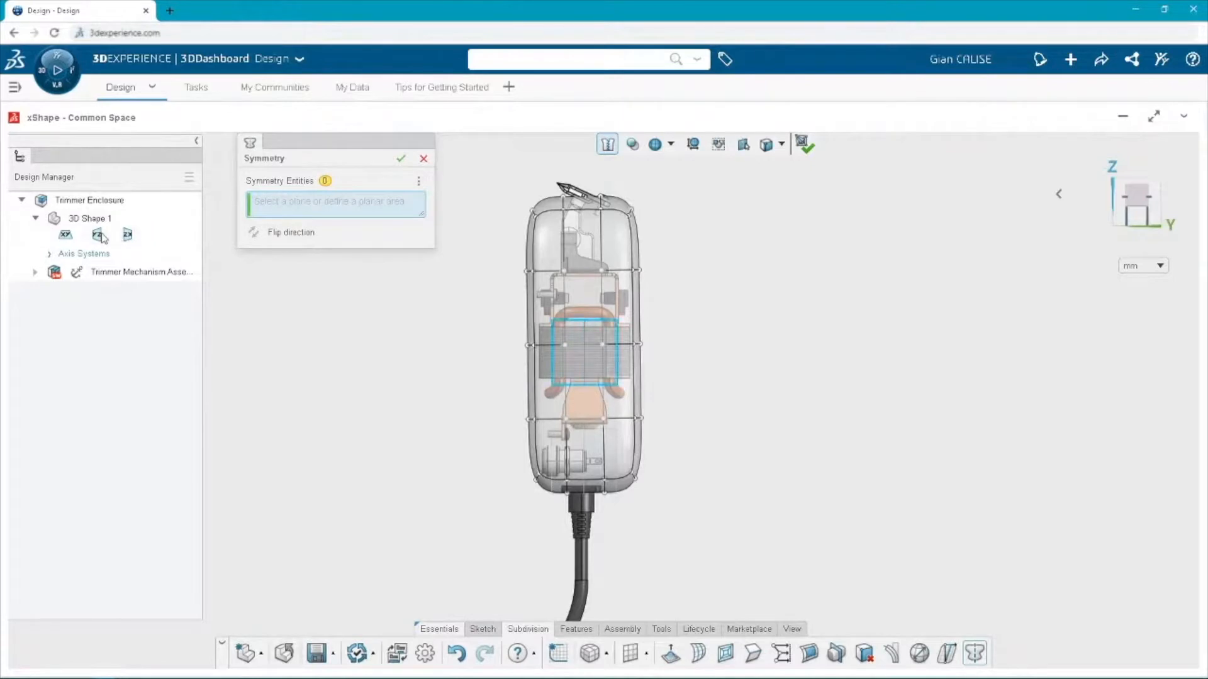
{"action": "left_click", "coordinate": [424, 159]}
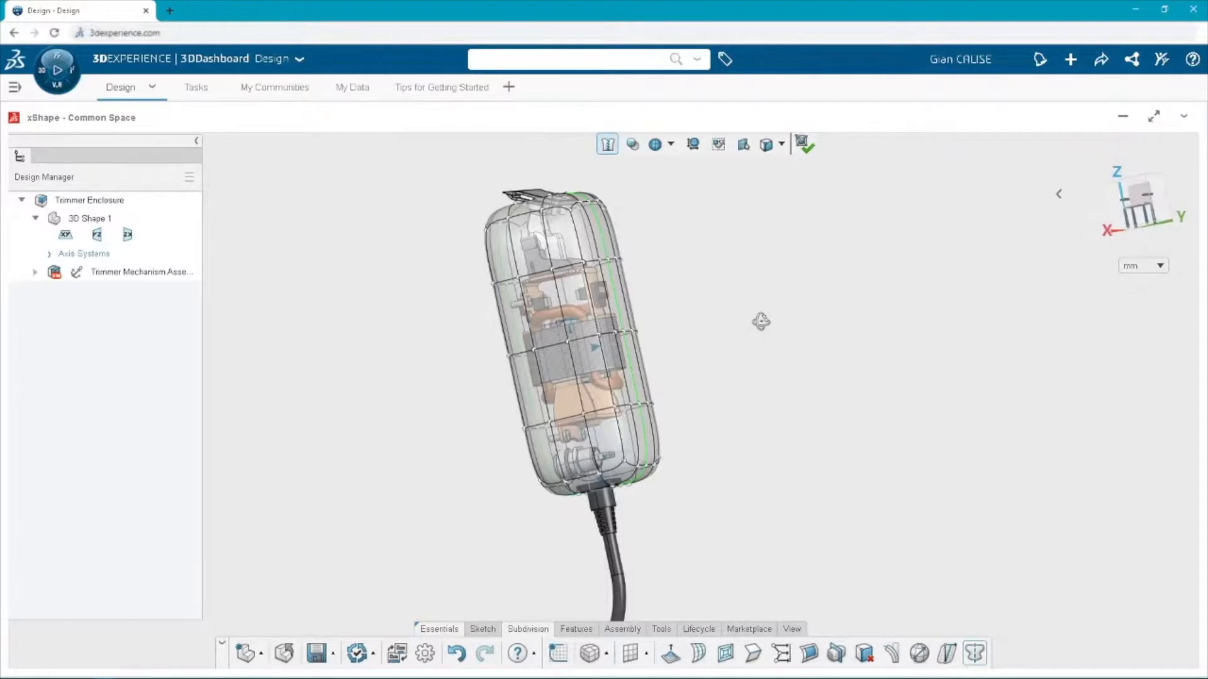
{"action": "mouse_move", "coordinate": [776, 313]}
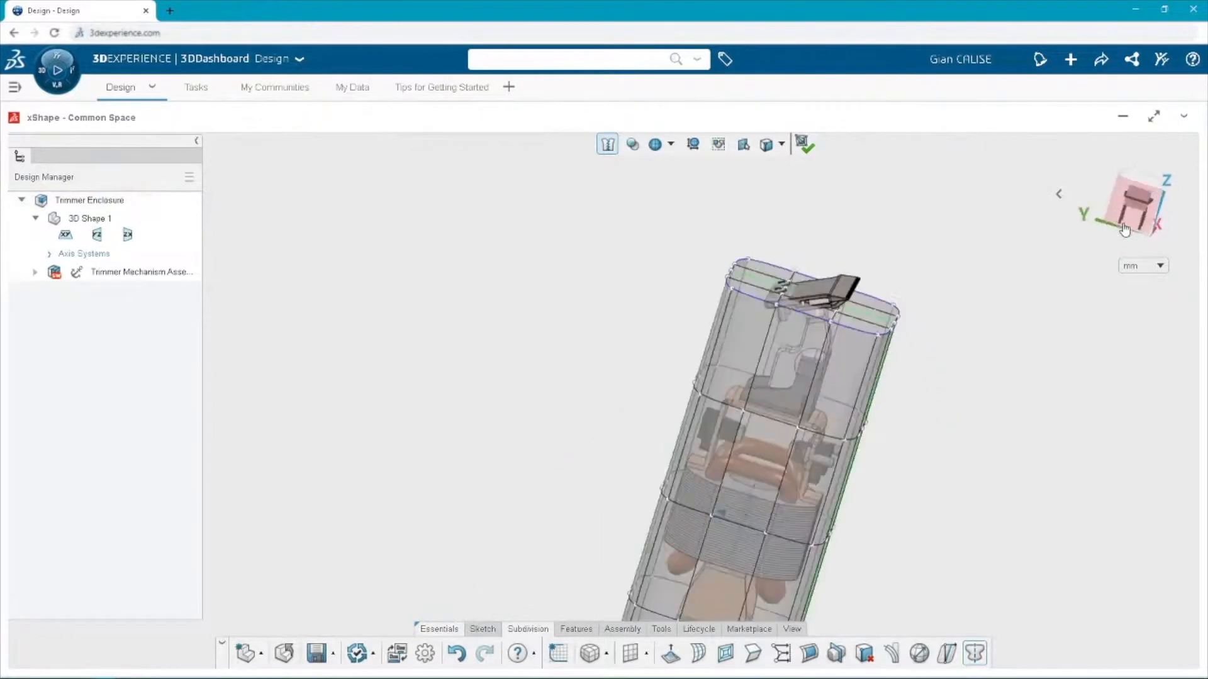
{"action": "left_click", "coordinate": [1126, 227]}
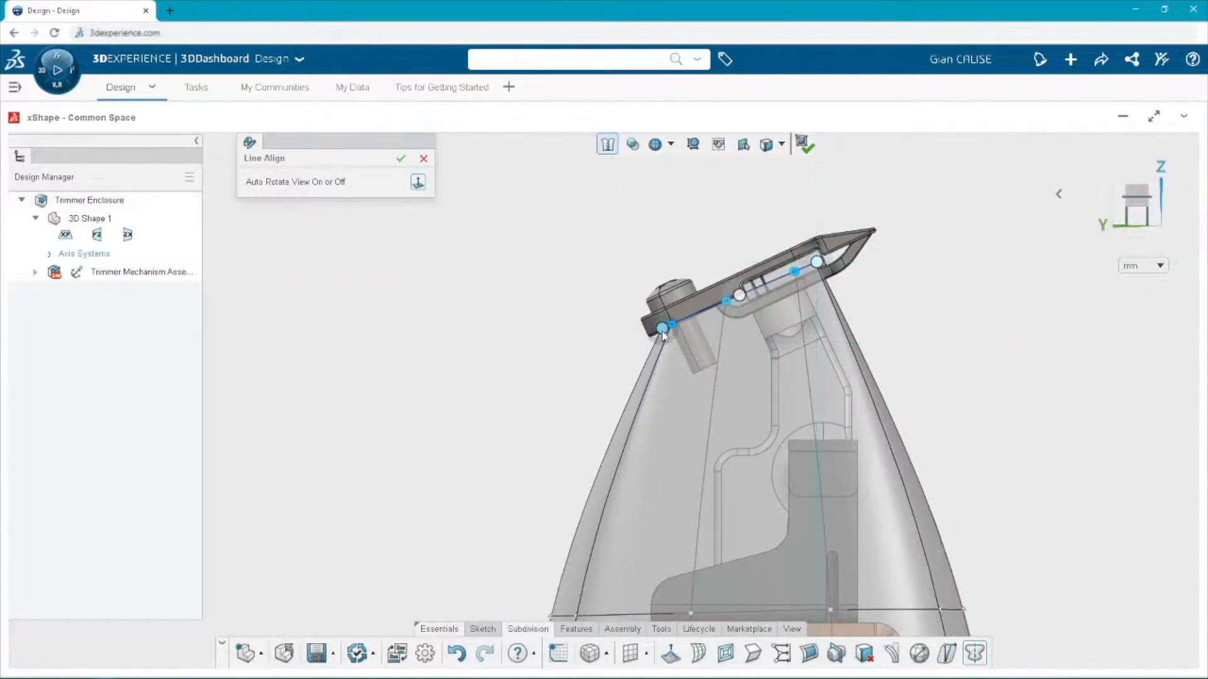
Line-align the blade-end cage vertices along a picked straight line.
{"action": "left_click", "coordinate": [401, 159]}
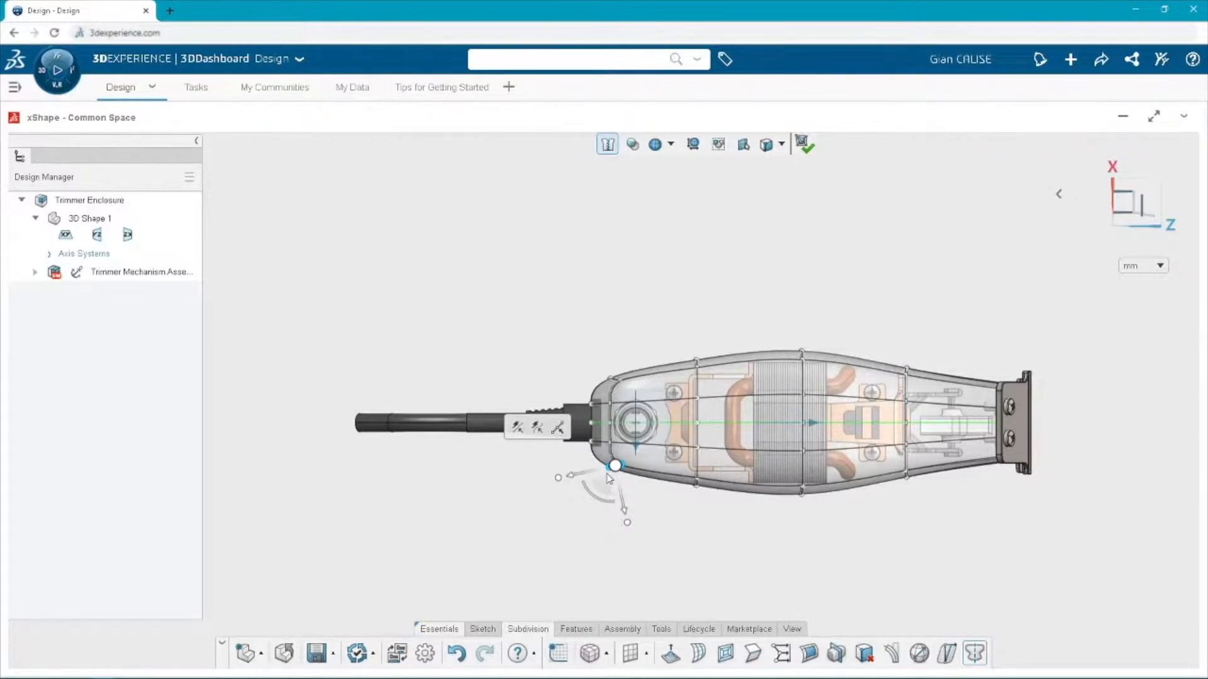
In top view, select a cage vertex near the cord end to reshape it.
{"action": "left_click", "coordinate": [615, 465]}
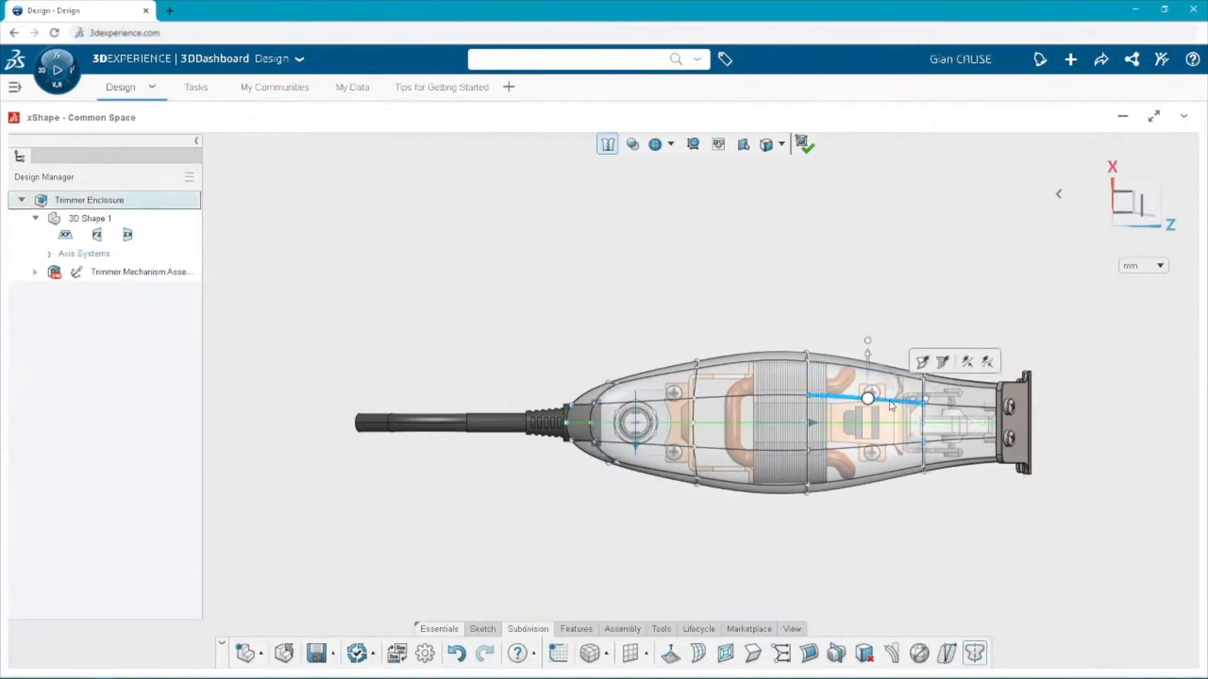
{"action": "mouse_move", "coordinate": [941, 363]}
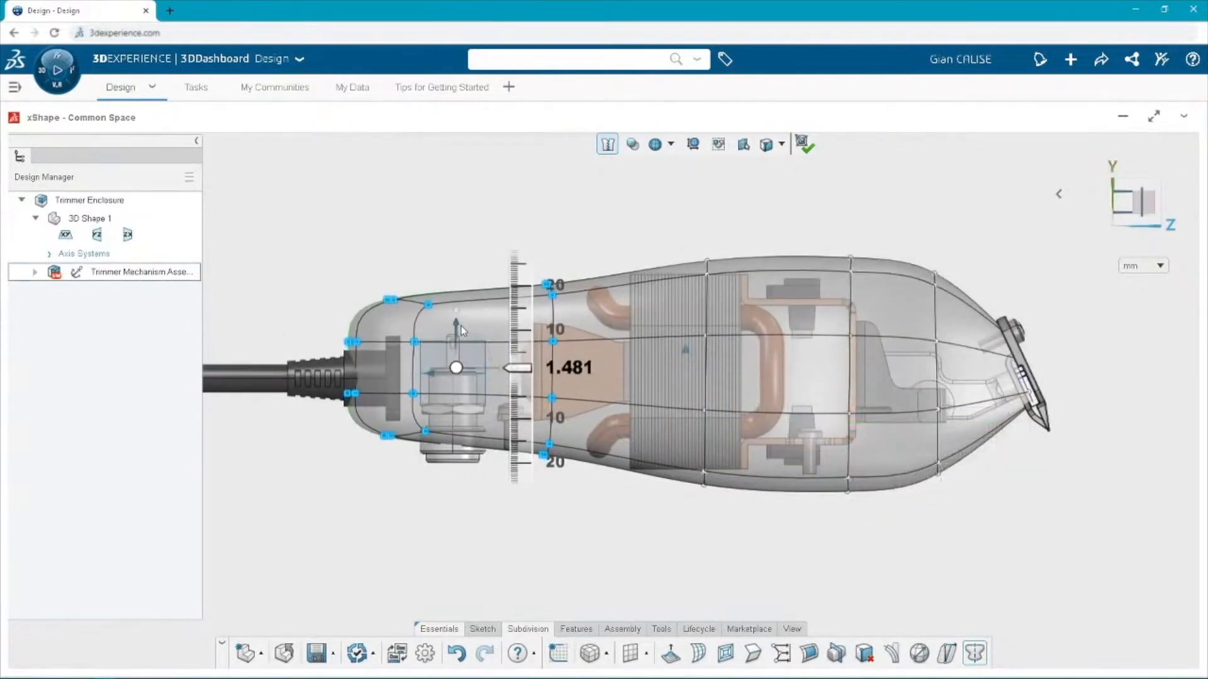
Push the rear vertex rows about 1.481 mm outward and clear the selection.
{"action": "left_click", "coordinate": [422, 274]}
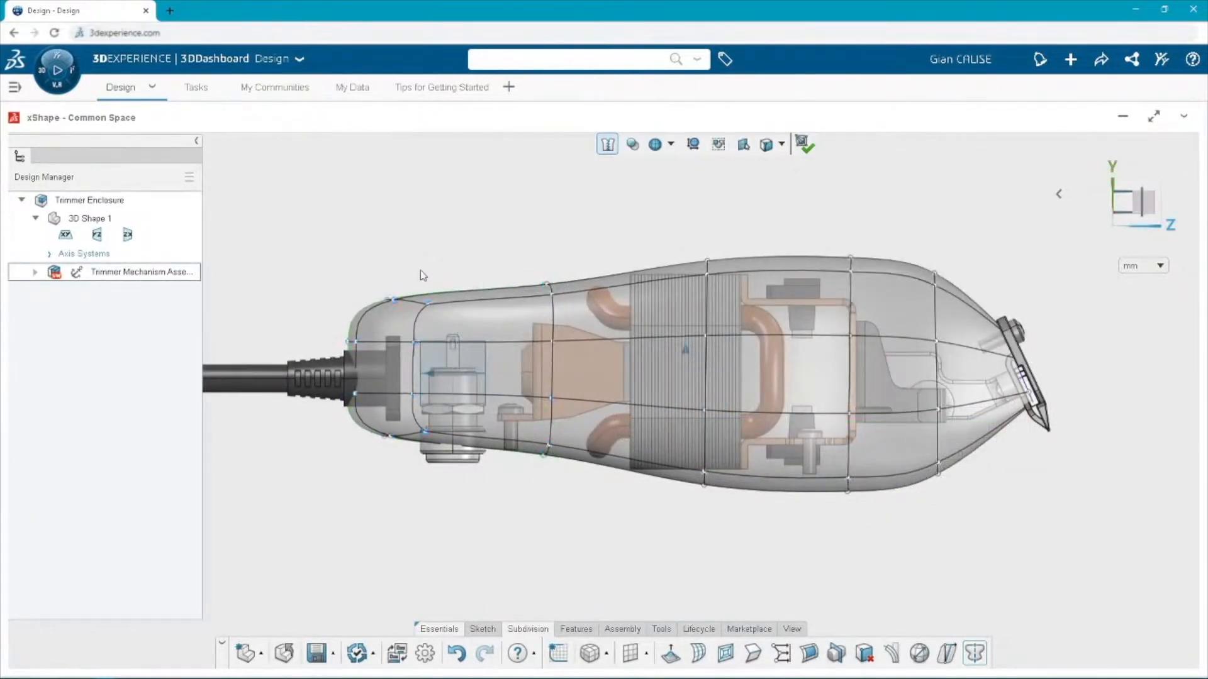
{"action": "left_click", "coordinate": [412, 366]}
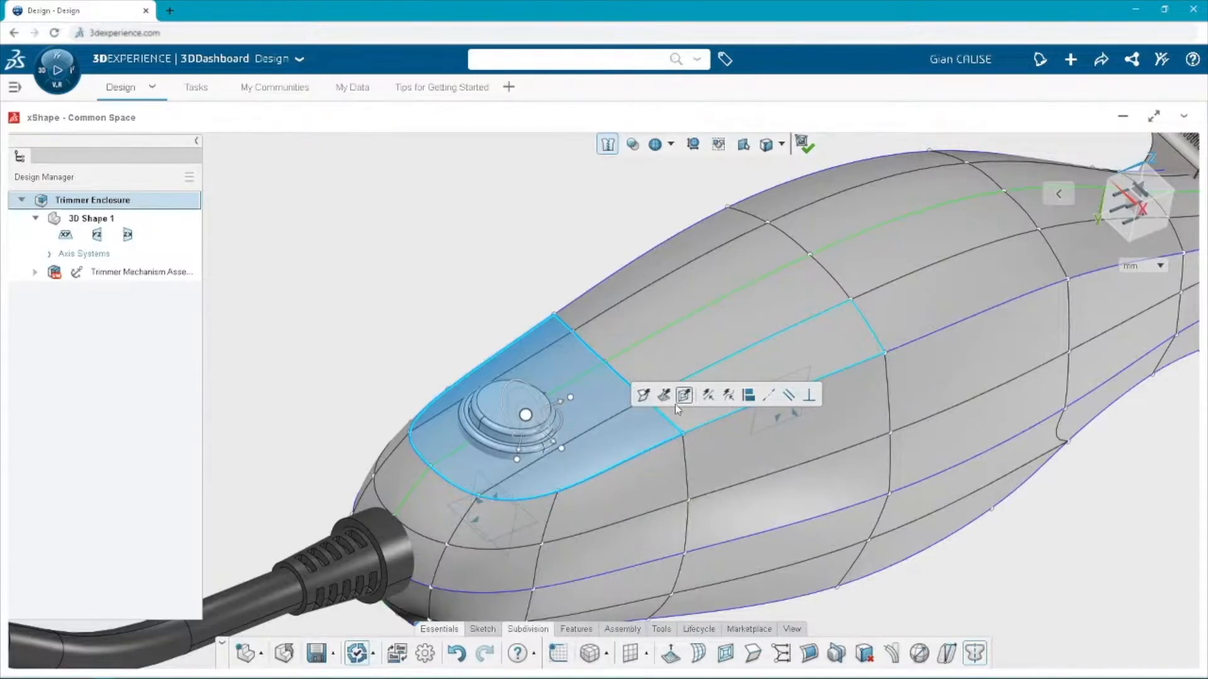
Subdivide the faces around the power button and move the nearby edge about 0.209 mm.
{"action": "left_click", "coordinate": [686, 402]}
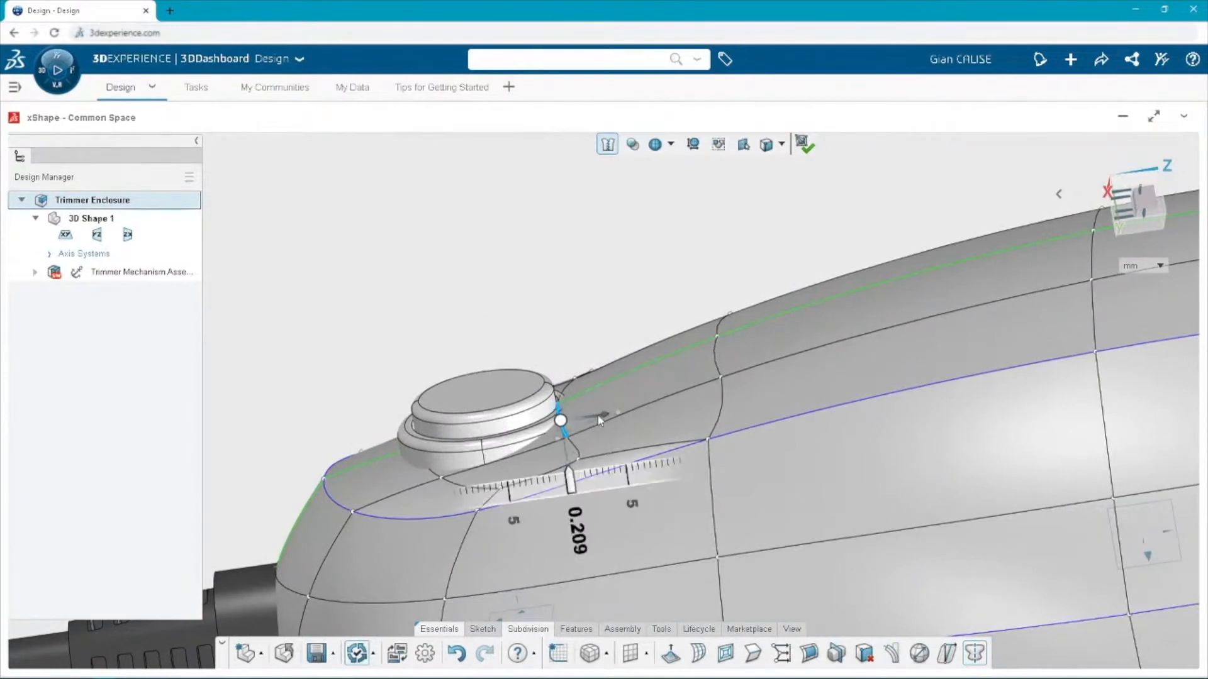
{"action": "left_click", "coordinate": [561, 421]}
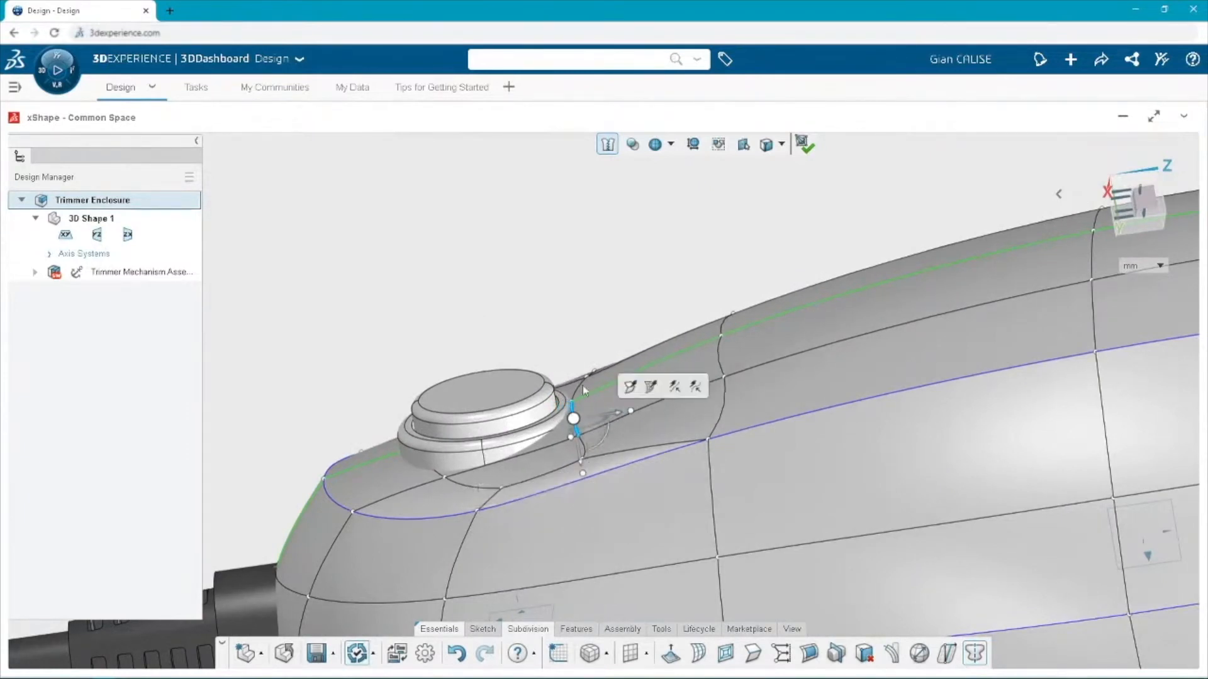
{"action": "mouse_move", "coordinate": [580, 337]}
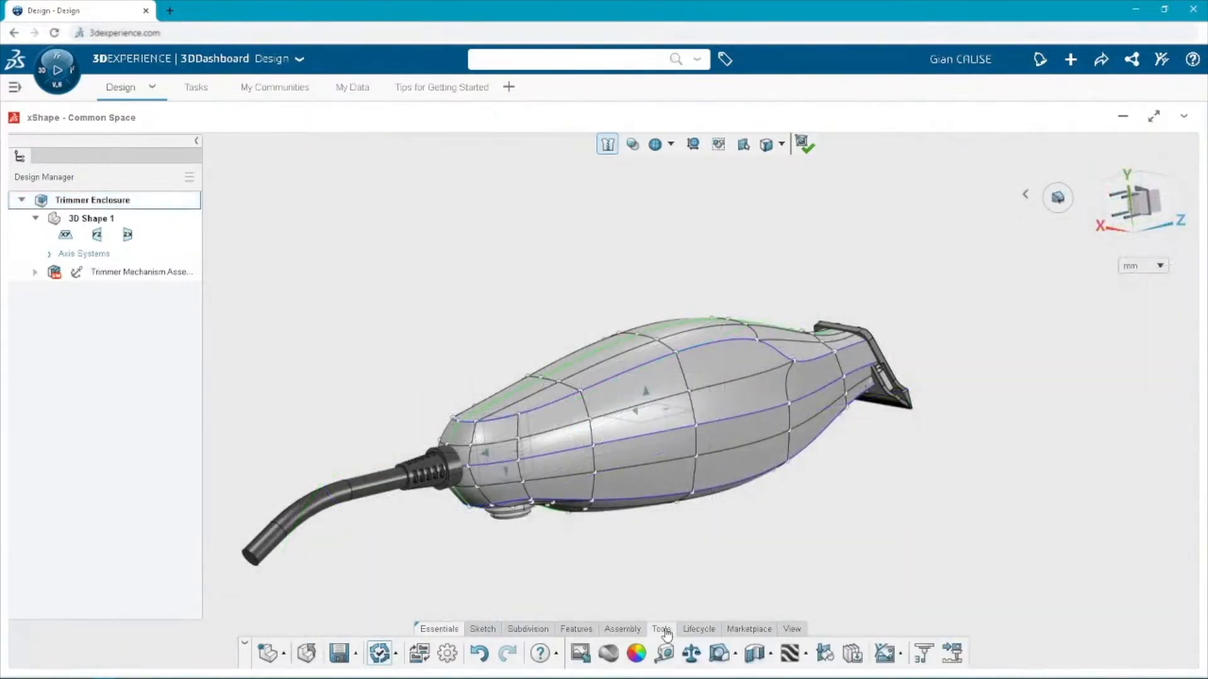
Run Draft Analysis with the zx plane as pull direction, then clear the blade-area face selection.
{"action": "left_click", "coordinate": [717, 654]}
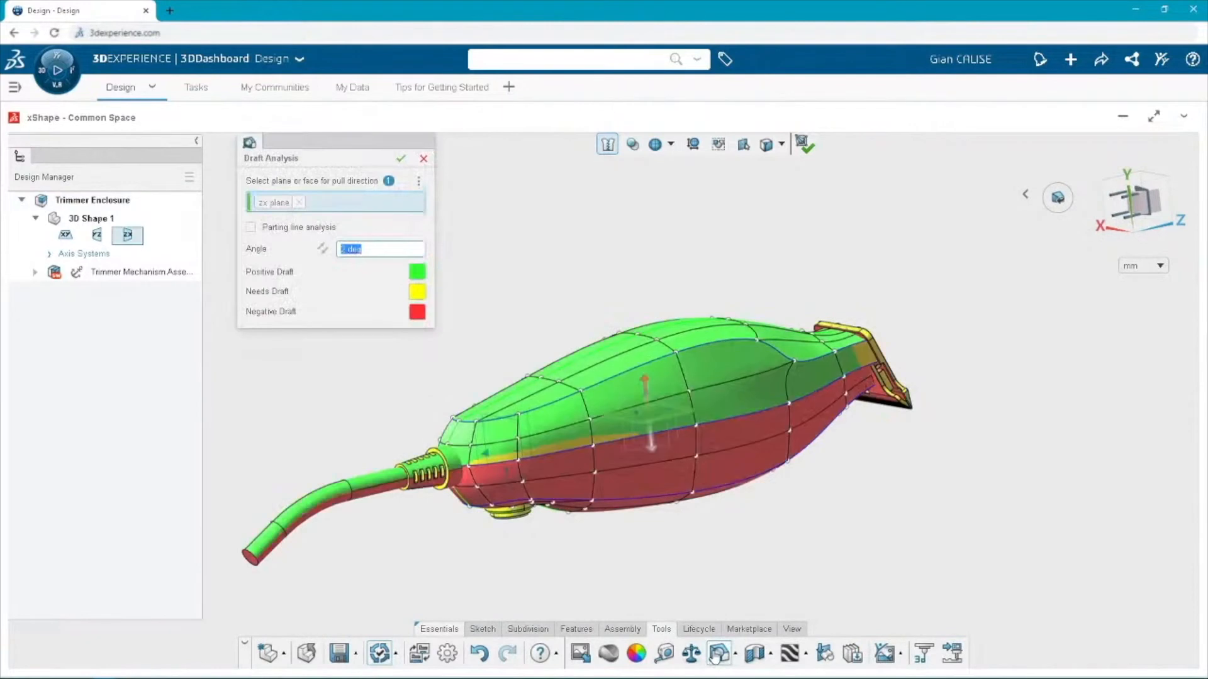
{"action": "mouse_move", "coordinate": [406, 231]}
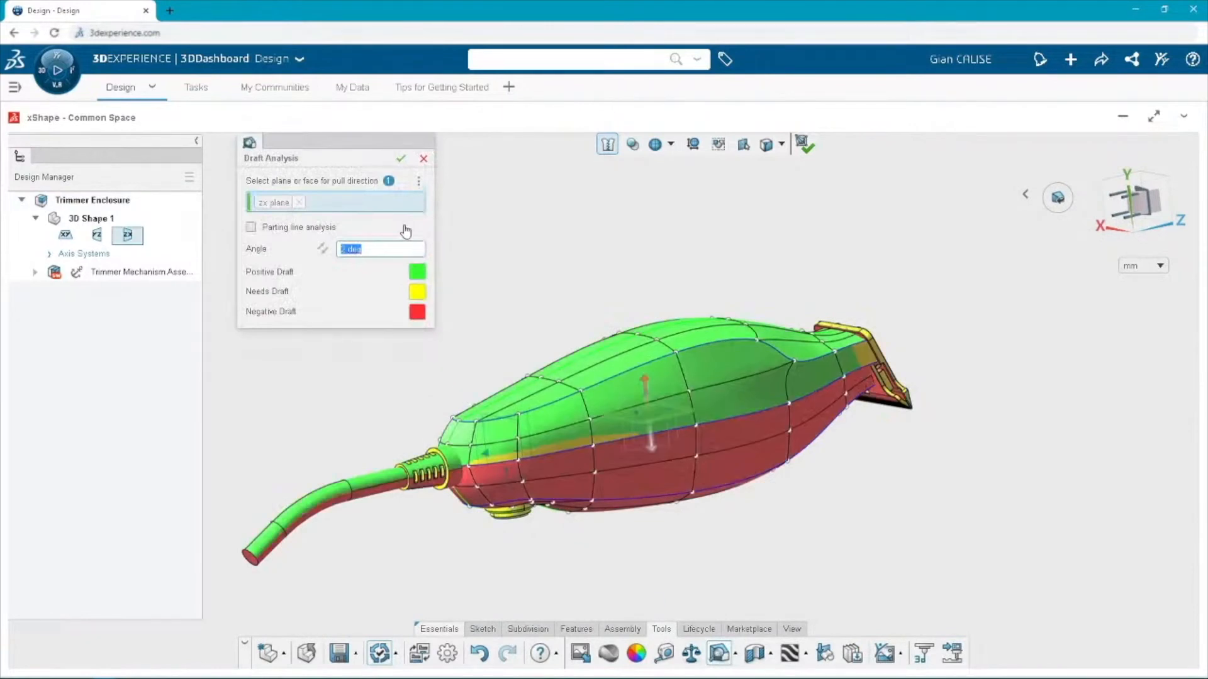
{"action": "left_click", "coordinate": [401, 158]}
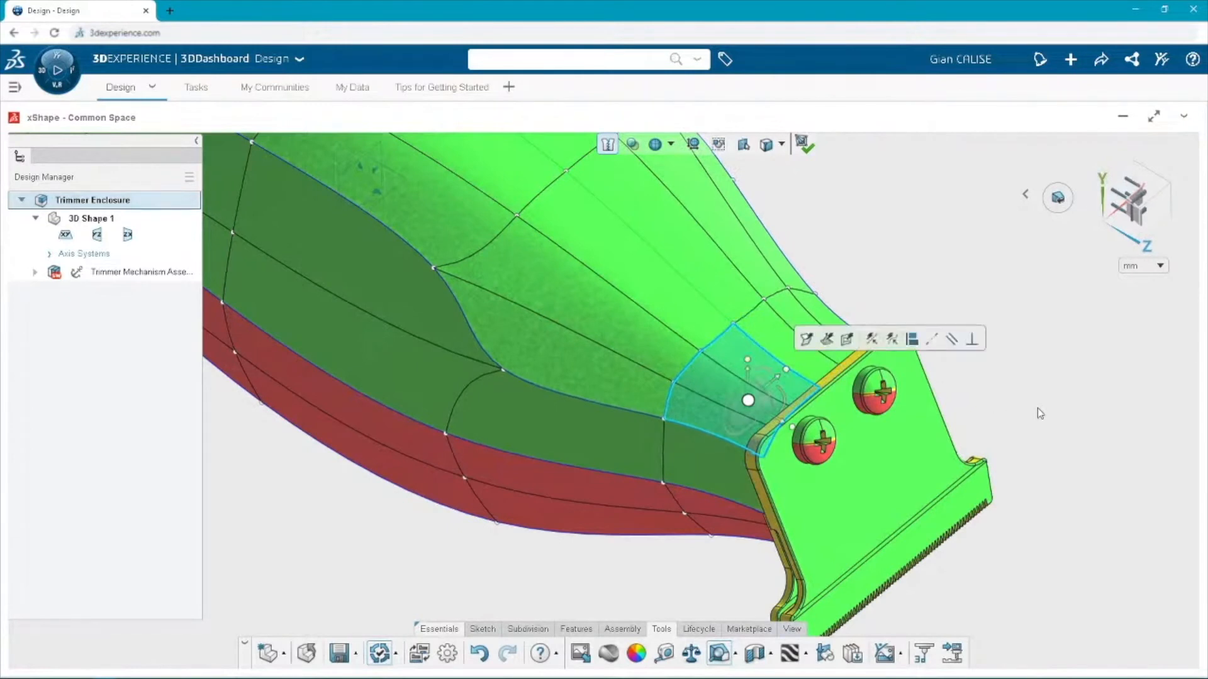
{"action": "left_click", "coordinate": [1016, 419]}
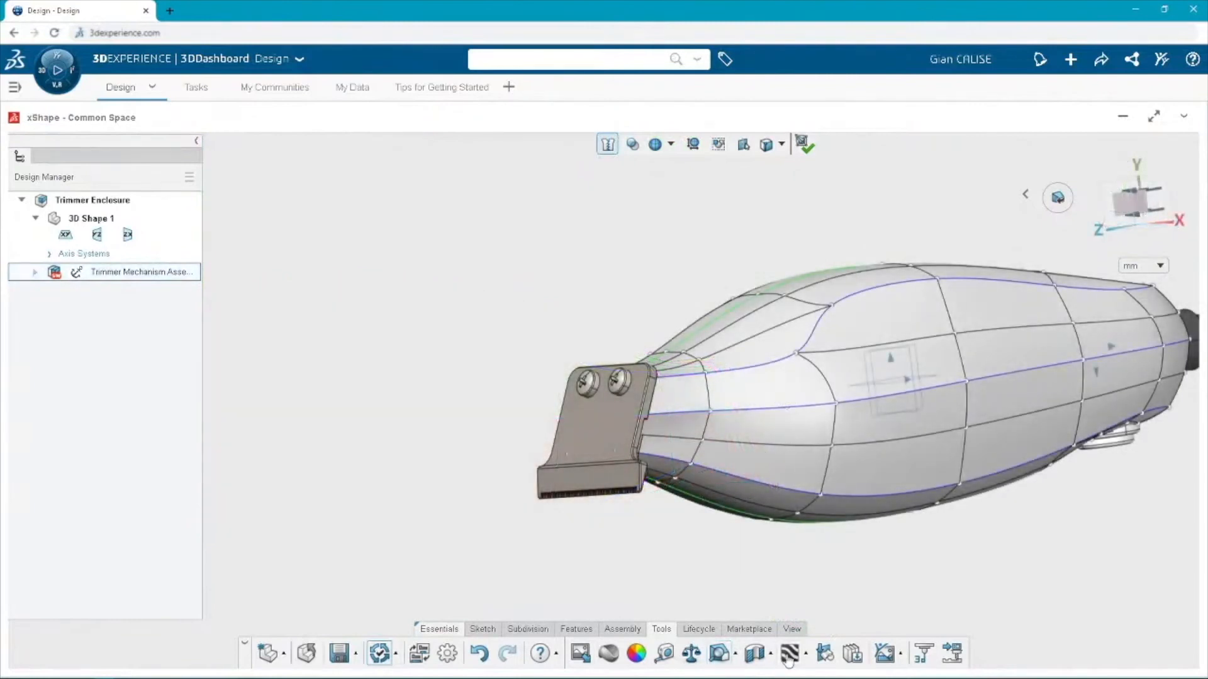
Show horizontal zebra stripes, shrink the stripe size to minimum, then enlarge it again.
{"action": "left_click", "coordinate": [789, 654]}
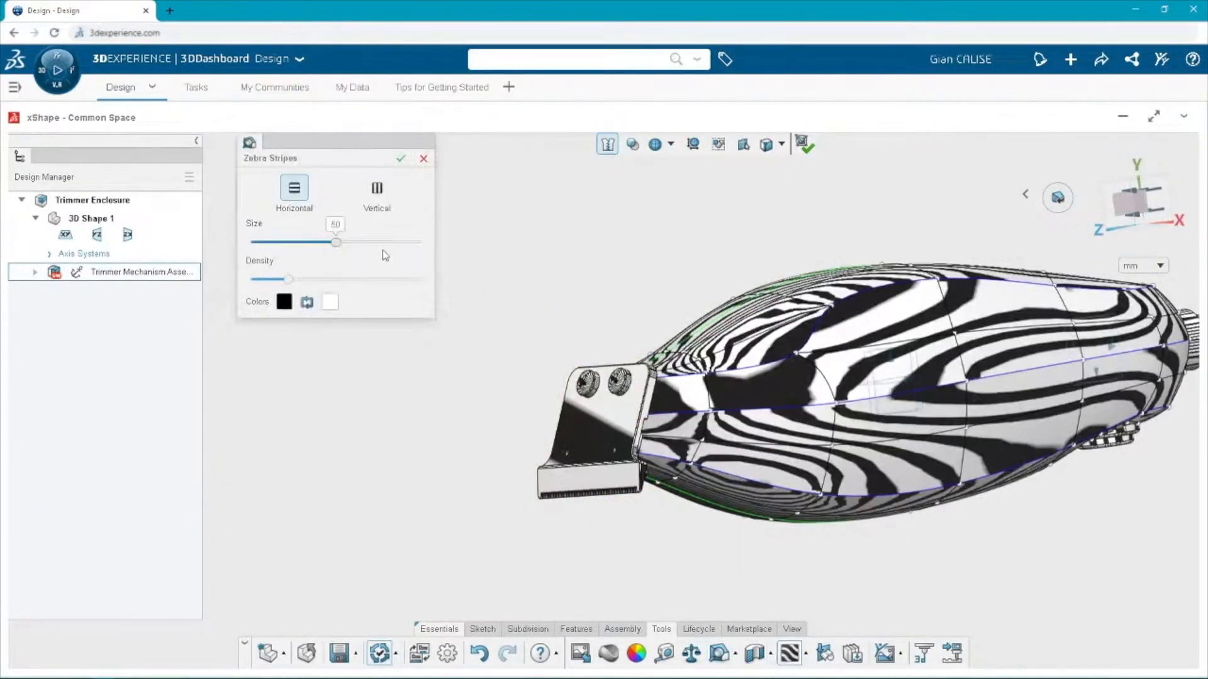
{"action": "left_click_drag", "start_coordinate": [336, 241], "coordinate": [251, 241]}
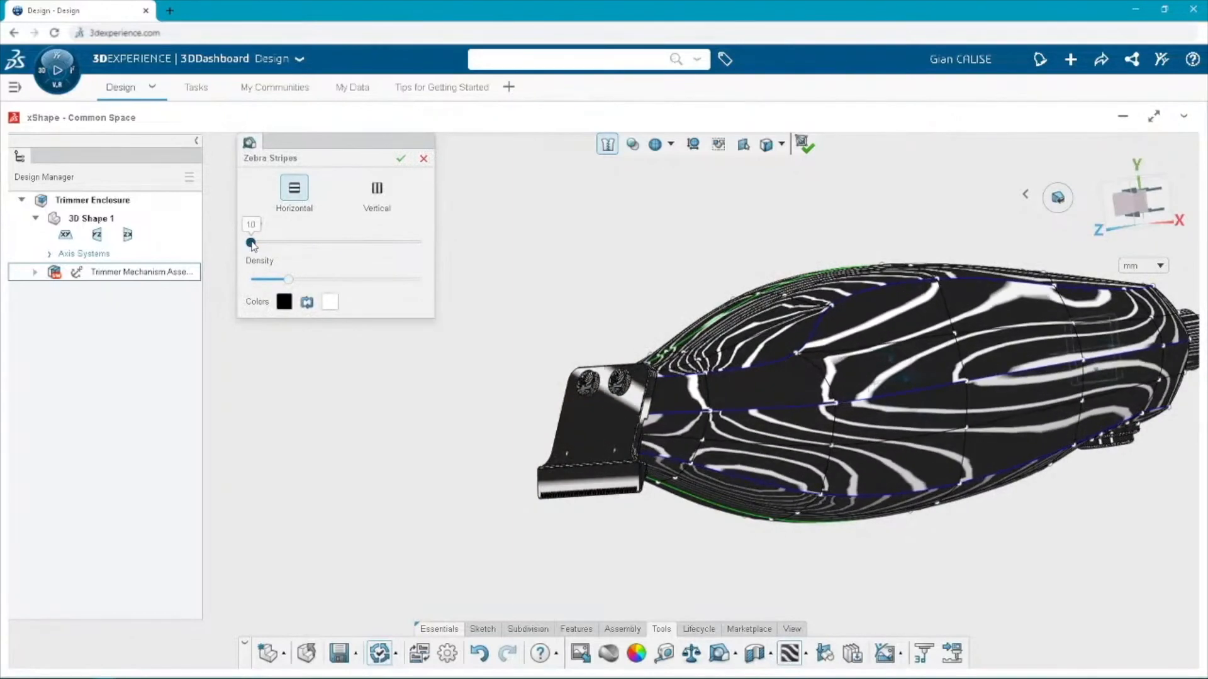
{"action": "left_click_drag", "start_coordinate": [251, 242], "coordinate": [365, 241]}
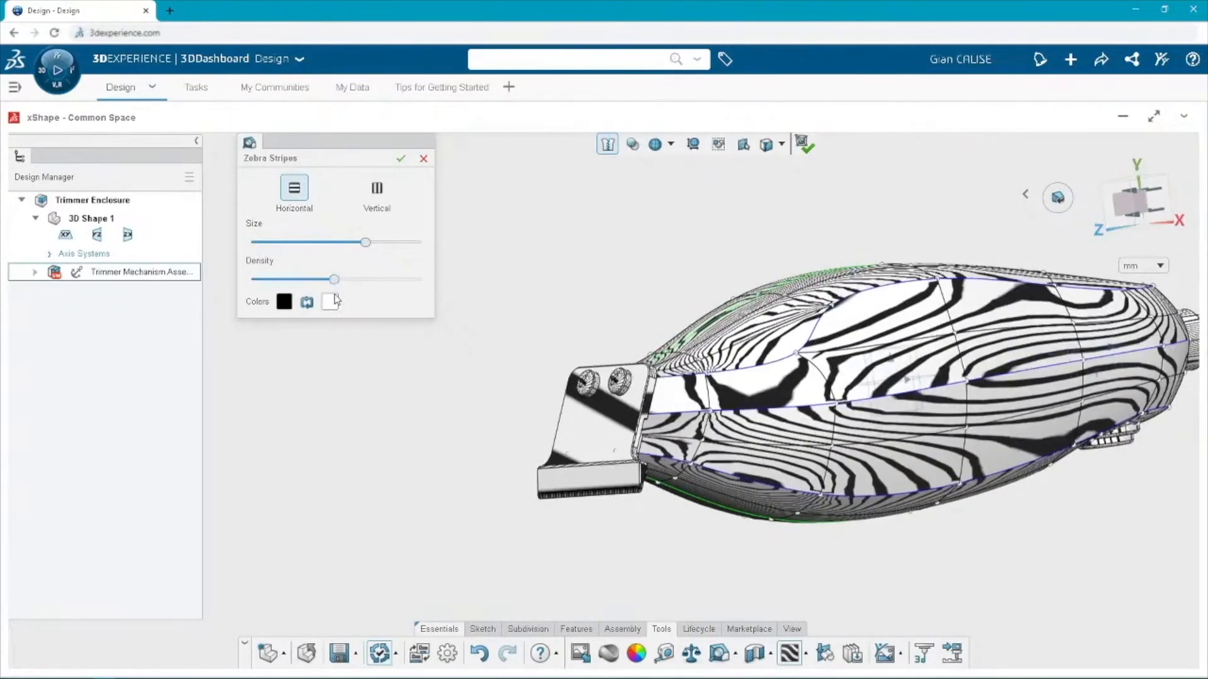
{"action": "left_click", "coordinate": [401, 158]}
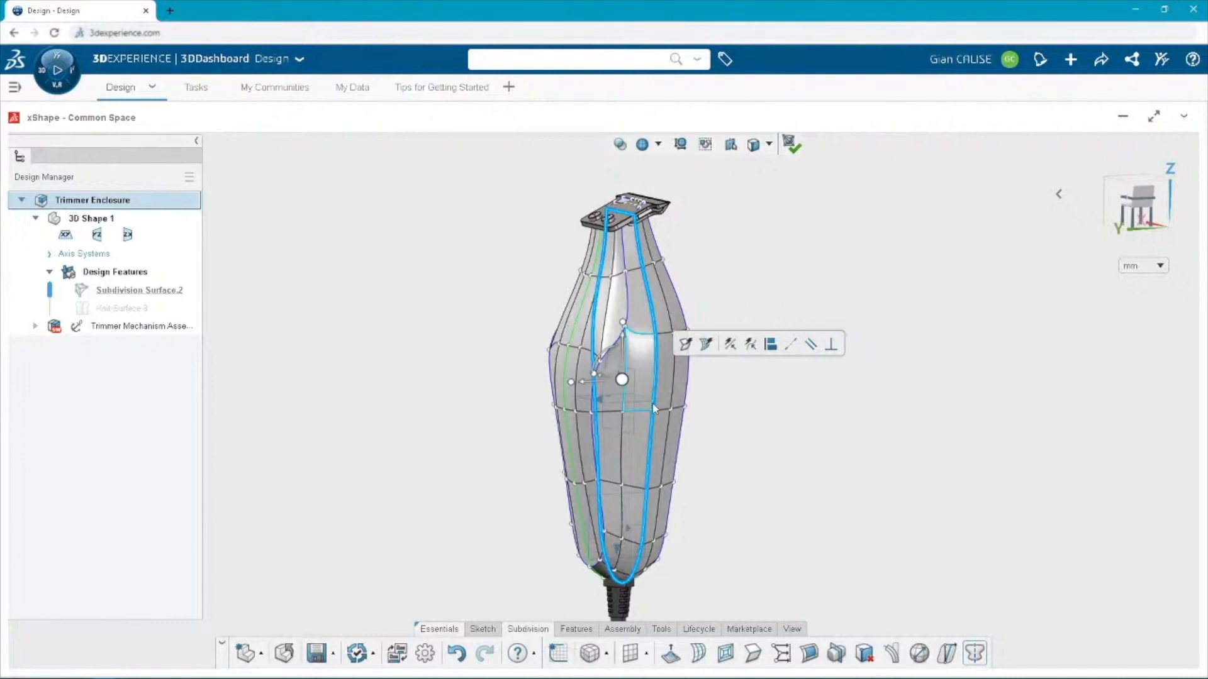
{"action": "mouse_move", "coordinate": [620, 521]}
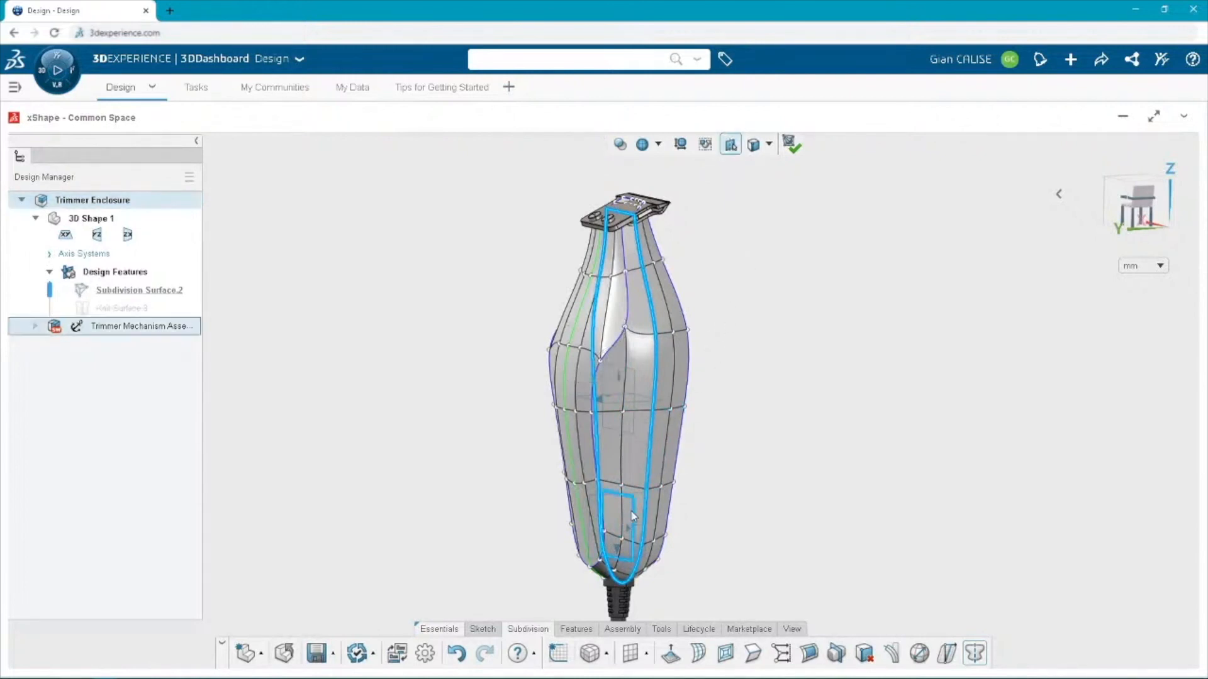
Add the lower loop near the cord and align the selected vertices to the mechanism body.
{"action": "left_click", "coordinate": [622, 379]}
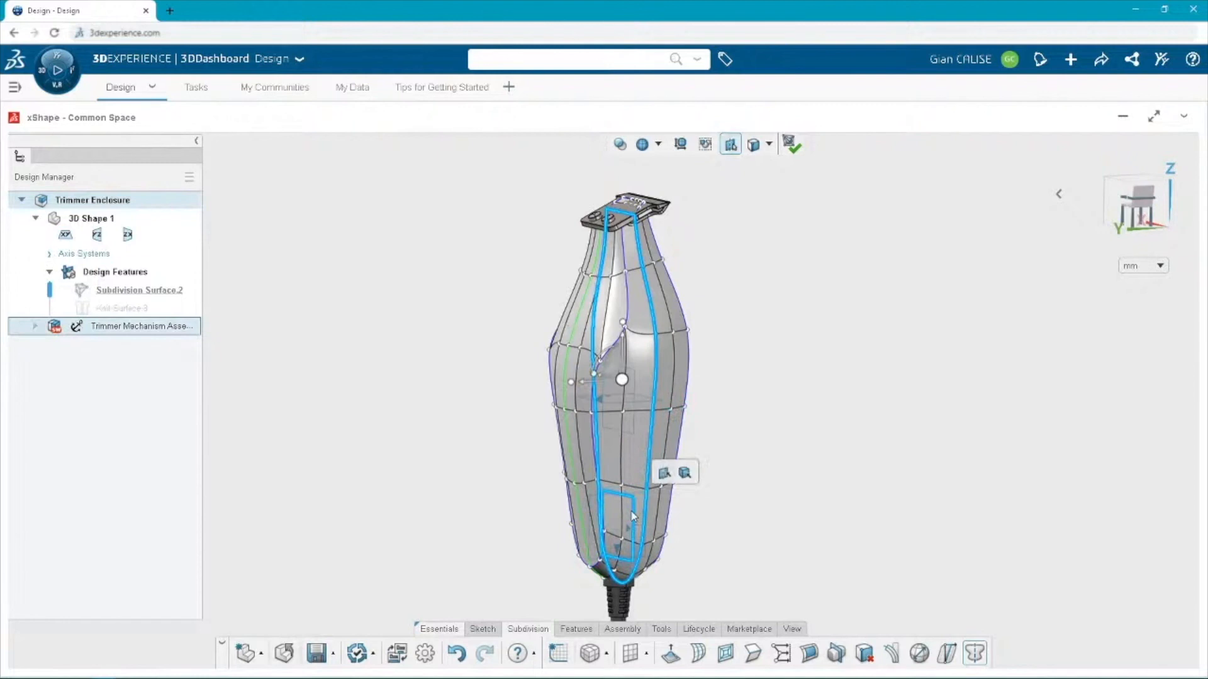
{"action": "mouse_move", "coordinate": [665, 473]}
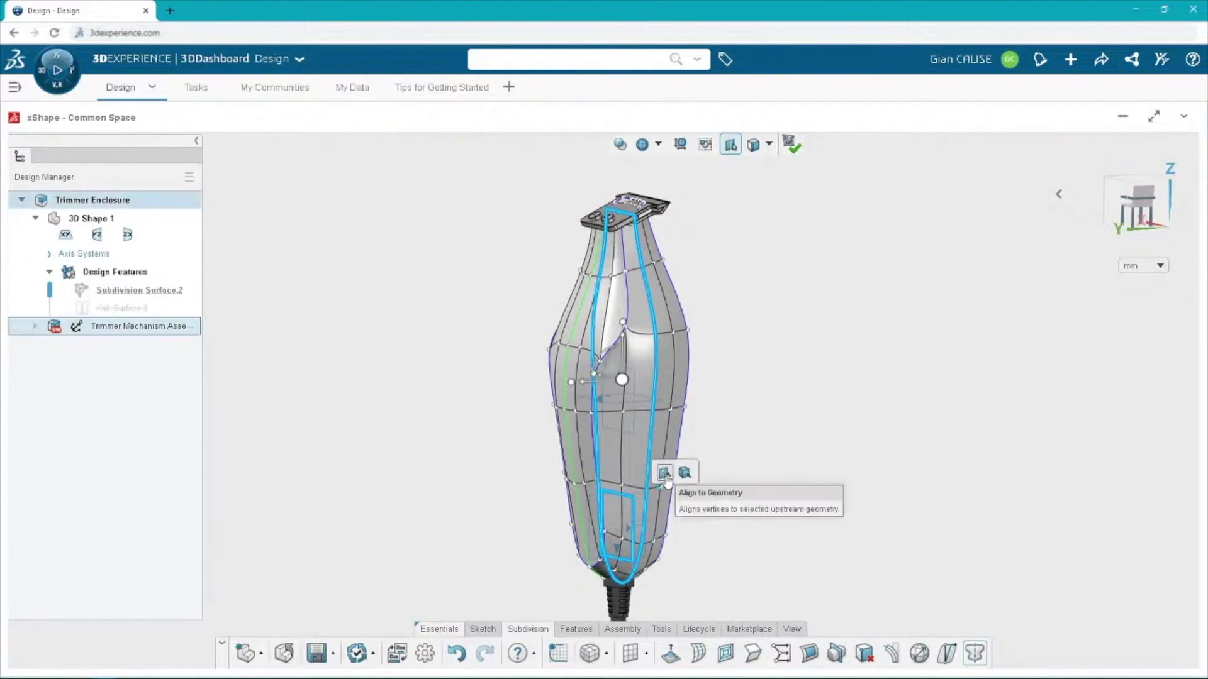
{"action": "mouse_move", "coordinate": [684, 473]}
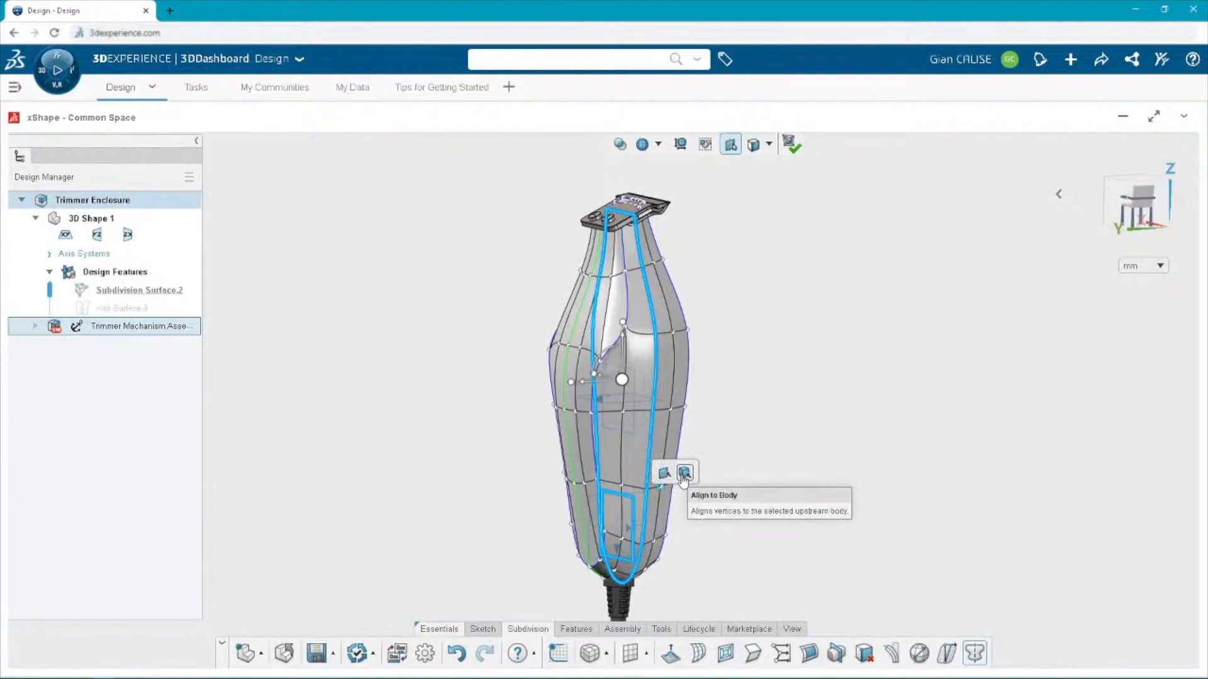
{"action": "left_click", "coordinate": [684, 473]}
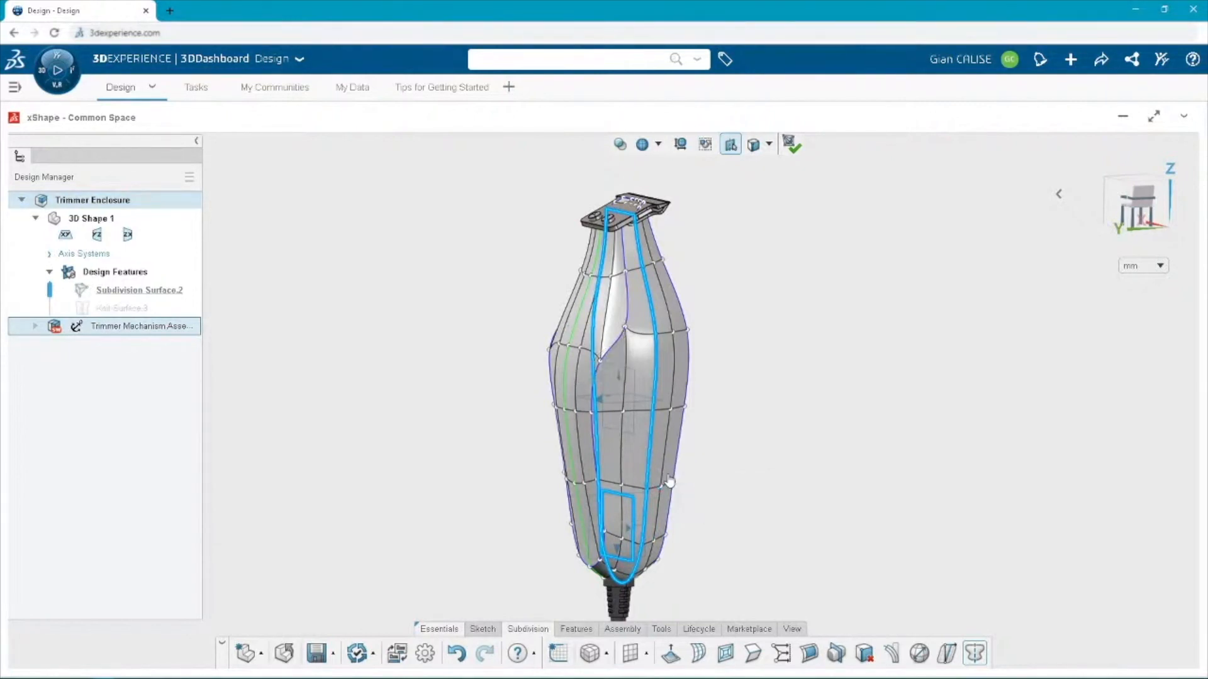
Clear the edge loop selection and exit subdivision modelling to produce Knit Surface.3.
{"action": "left_click", "coordinate": [738, 301]}
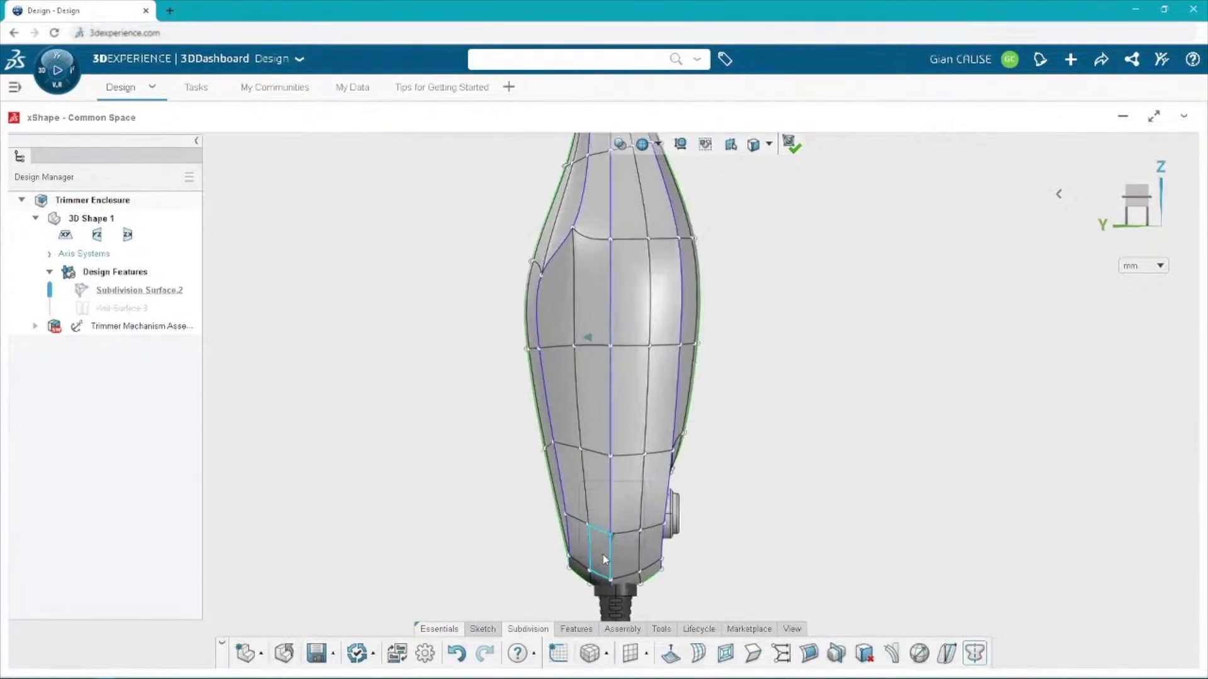
{"action": "left_click", "coordinate": [790, 144]}
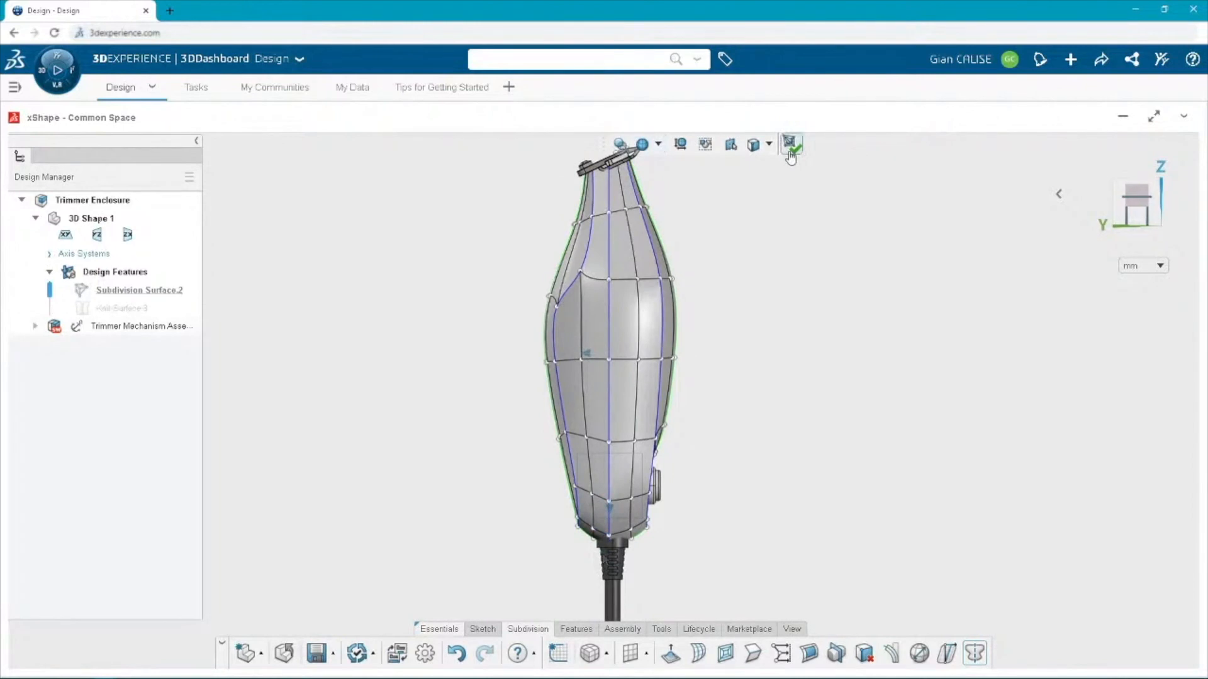
{"action": "left_click", "coordinate": [790, 143]}
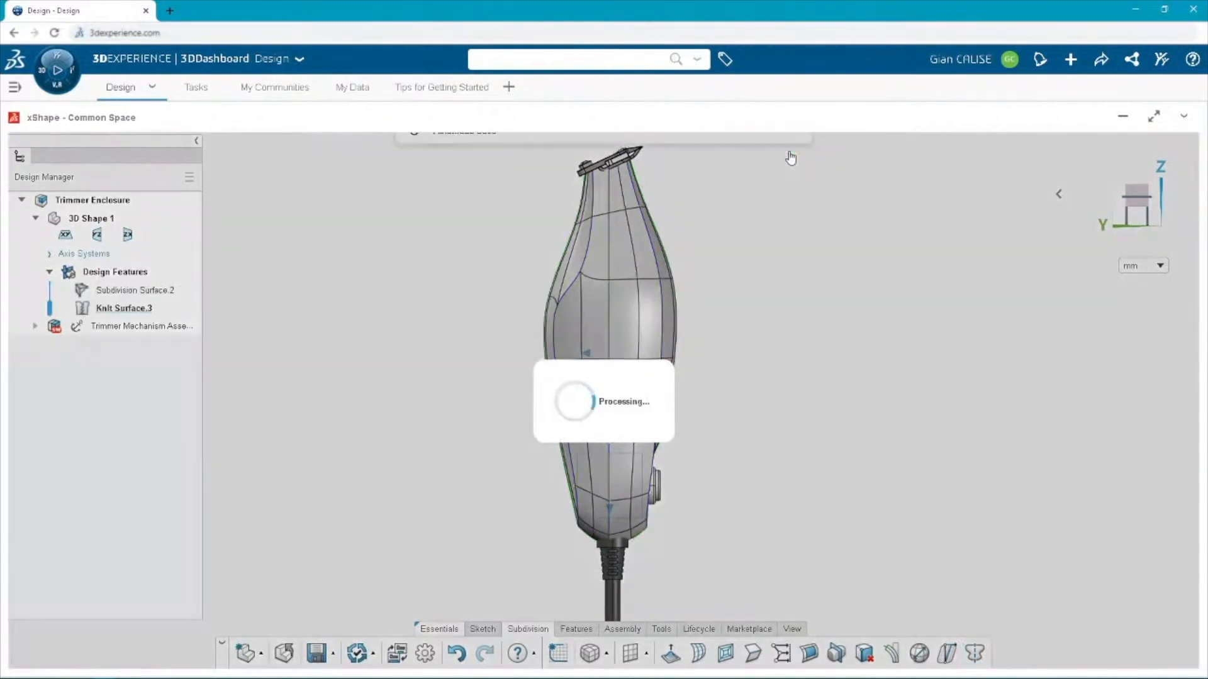